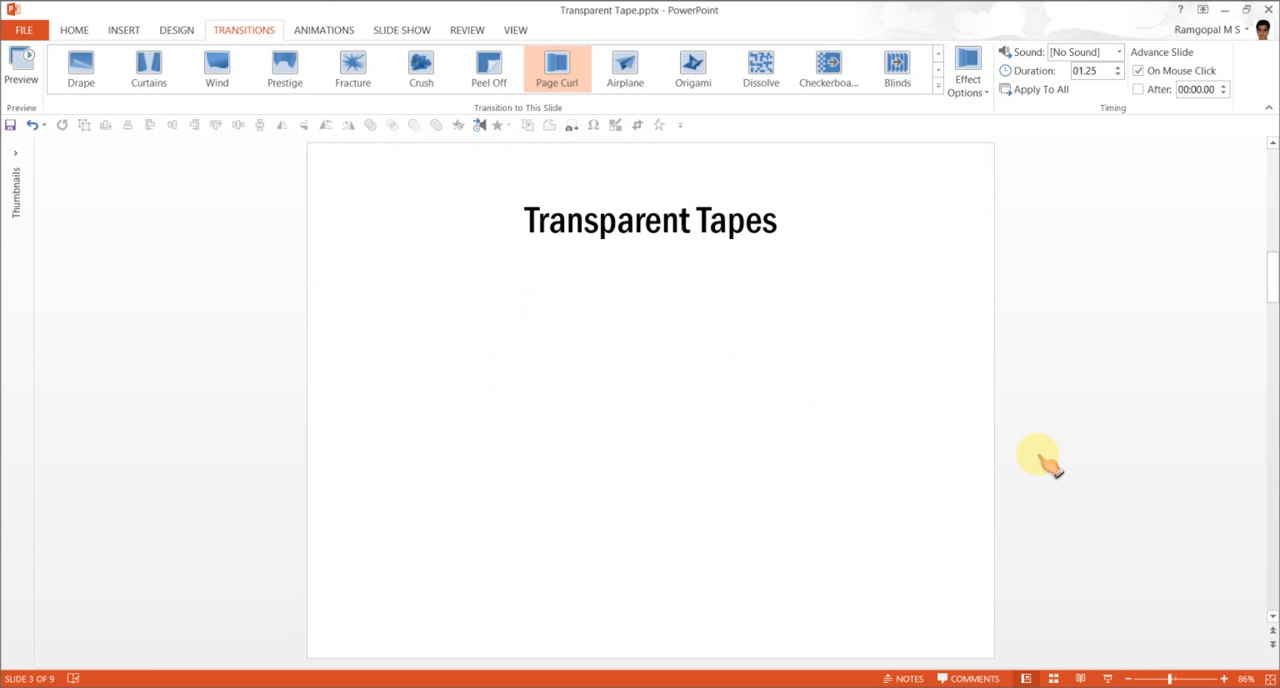
Step: Draw a plain blue rectangle from the Shapes gallery just below the slide title
click(74, 28)
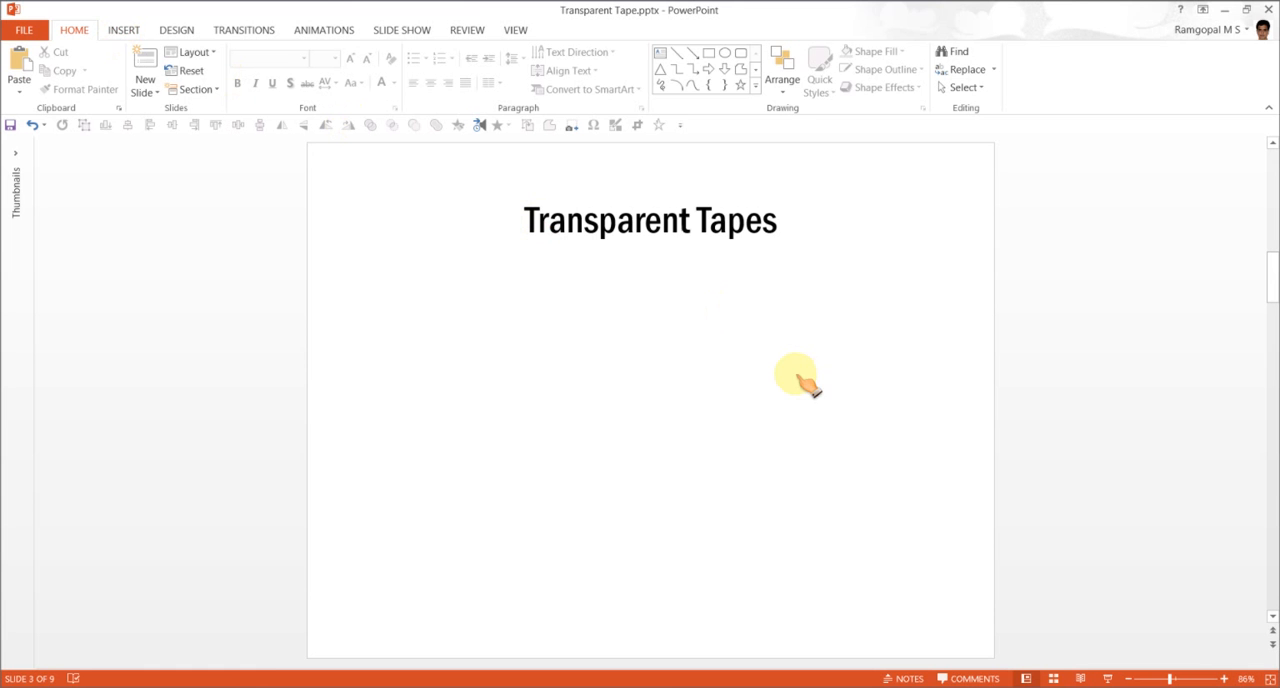
click(756, 88)
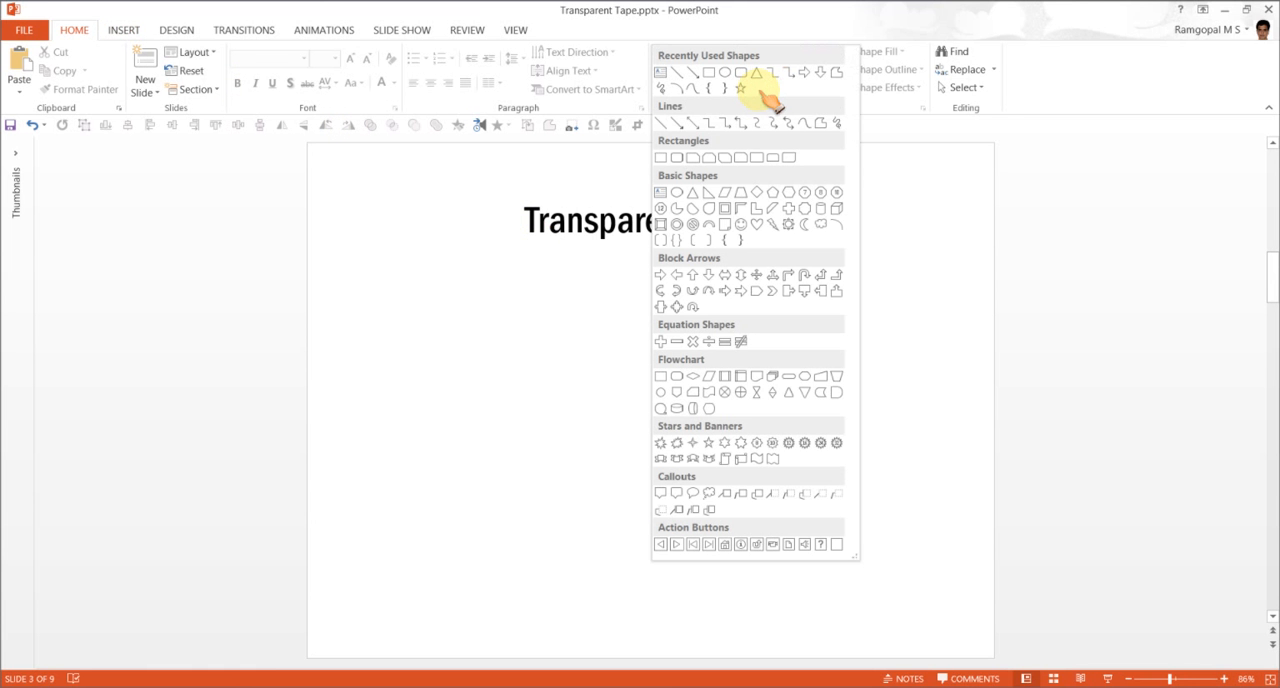
mouse_move(694, 192)
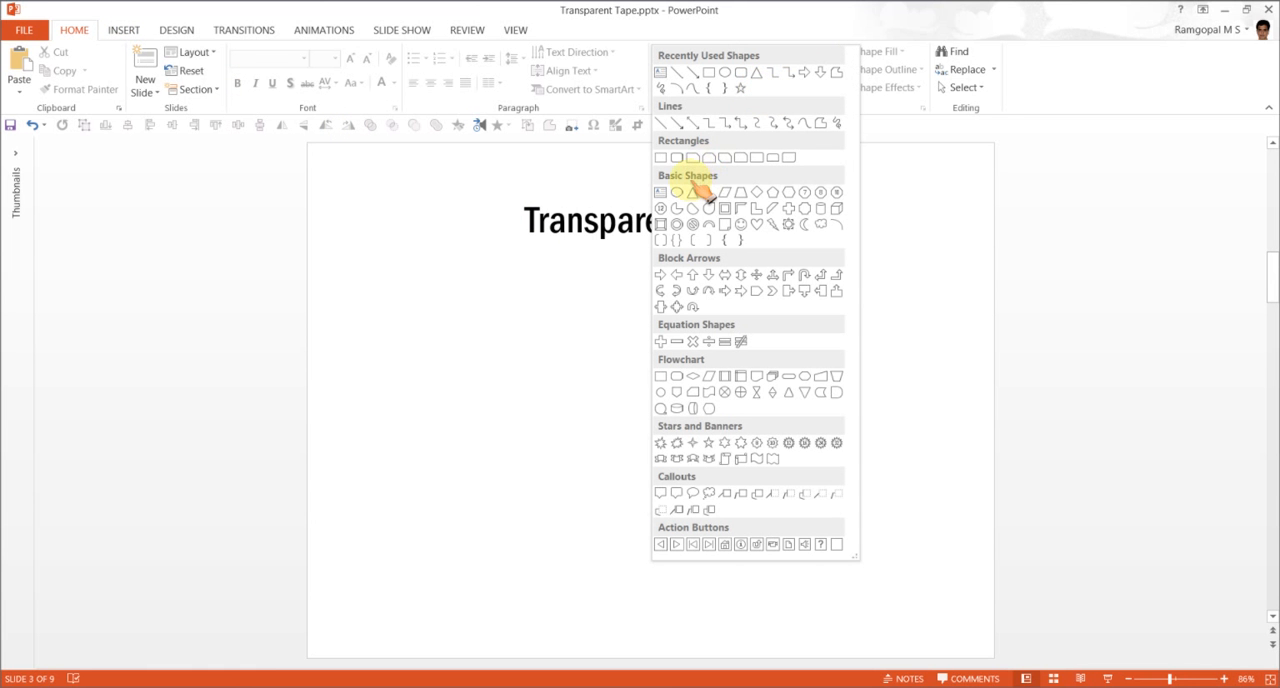
mouse_move(690, 156)
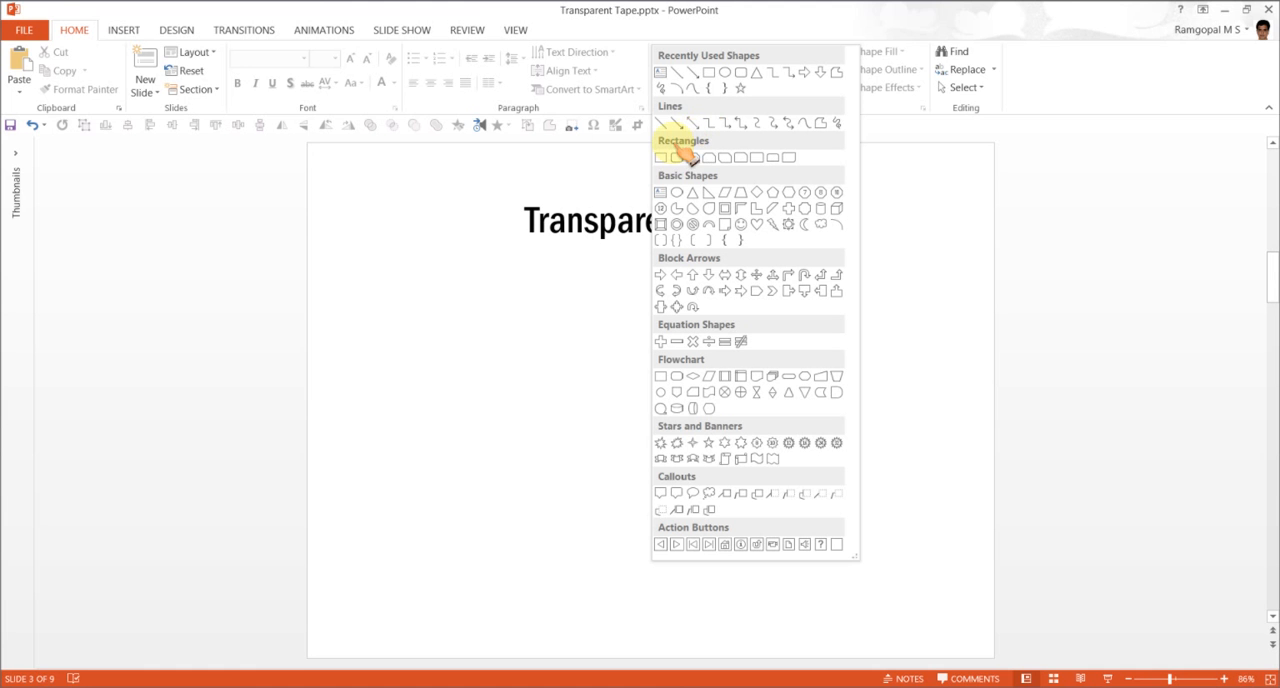
mouse_move(662, 156)
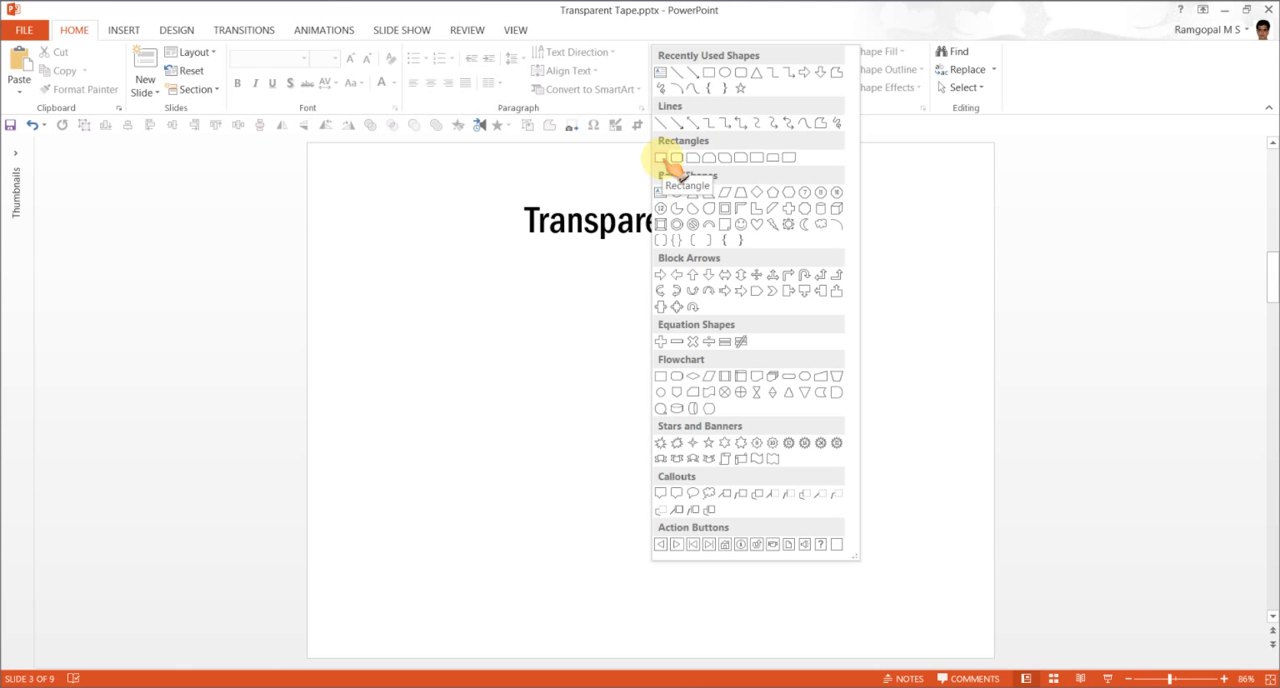
click(660, 156)
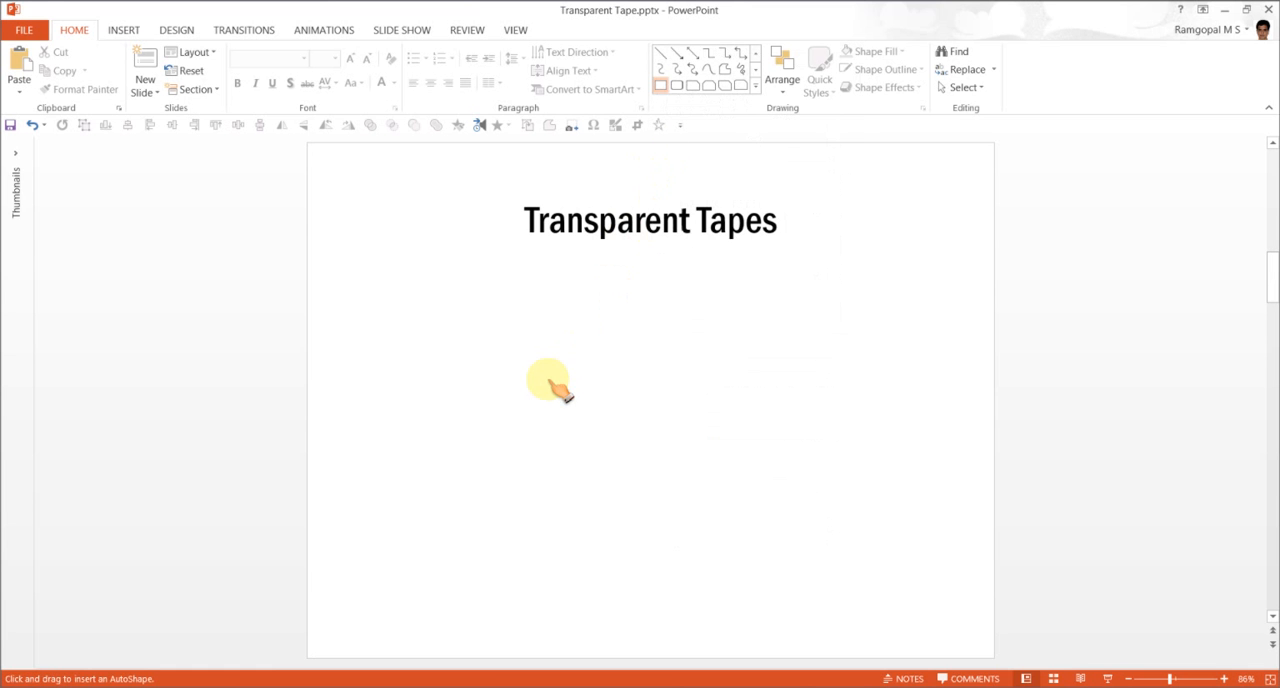
drag(520, 358, 884, 496)
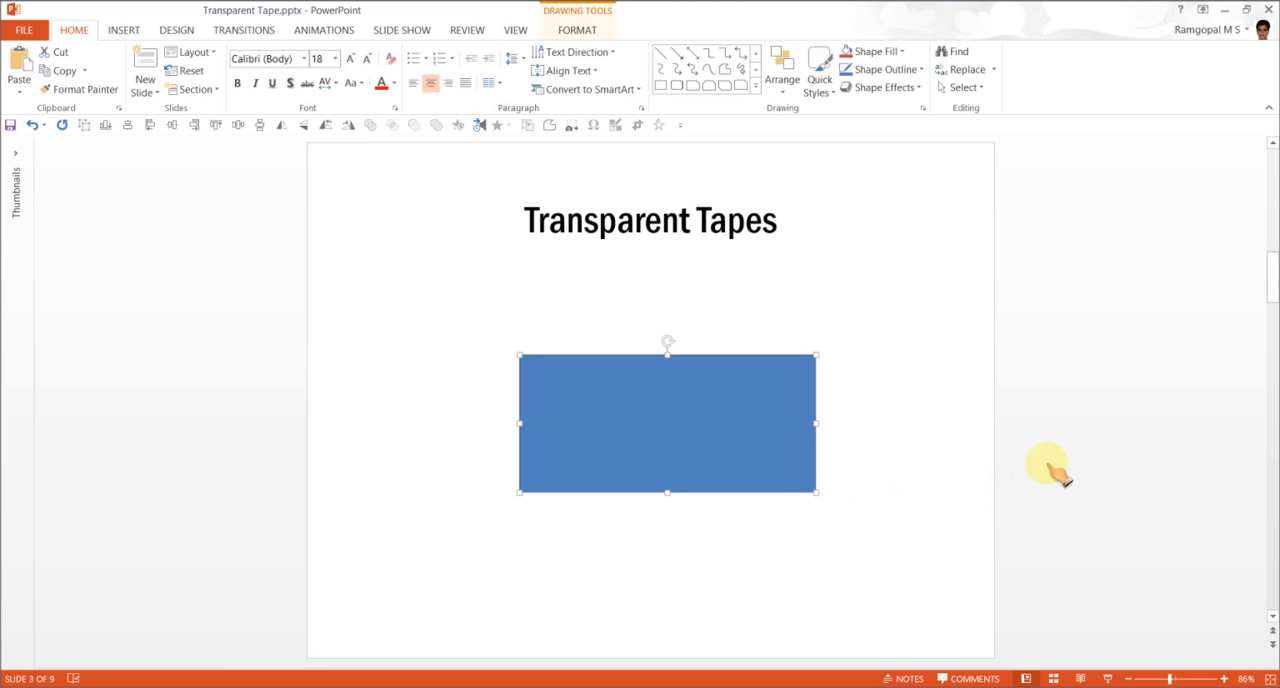
mouse_move(990, 460)
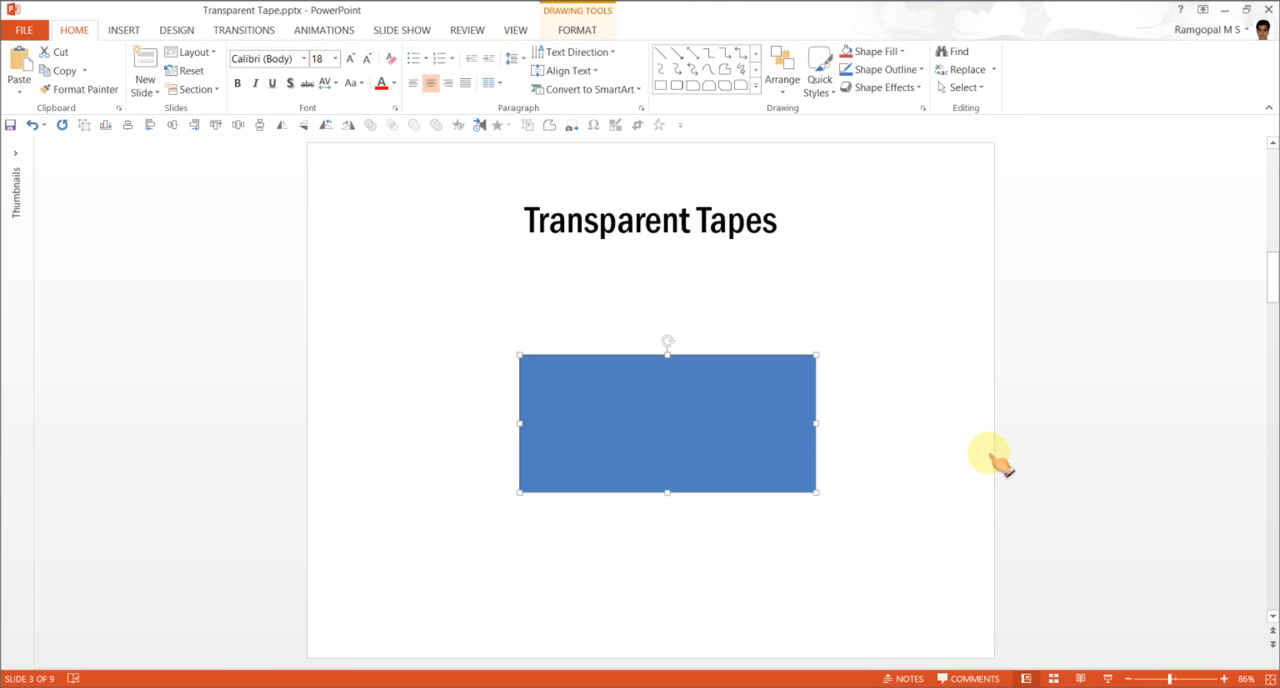
Step: Sketch a closed Scribble freeform with a jagged torn top edge beneath the rectangle
click(738, 92)
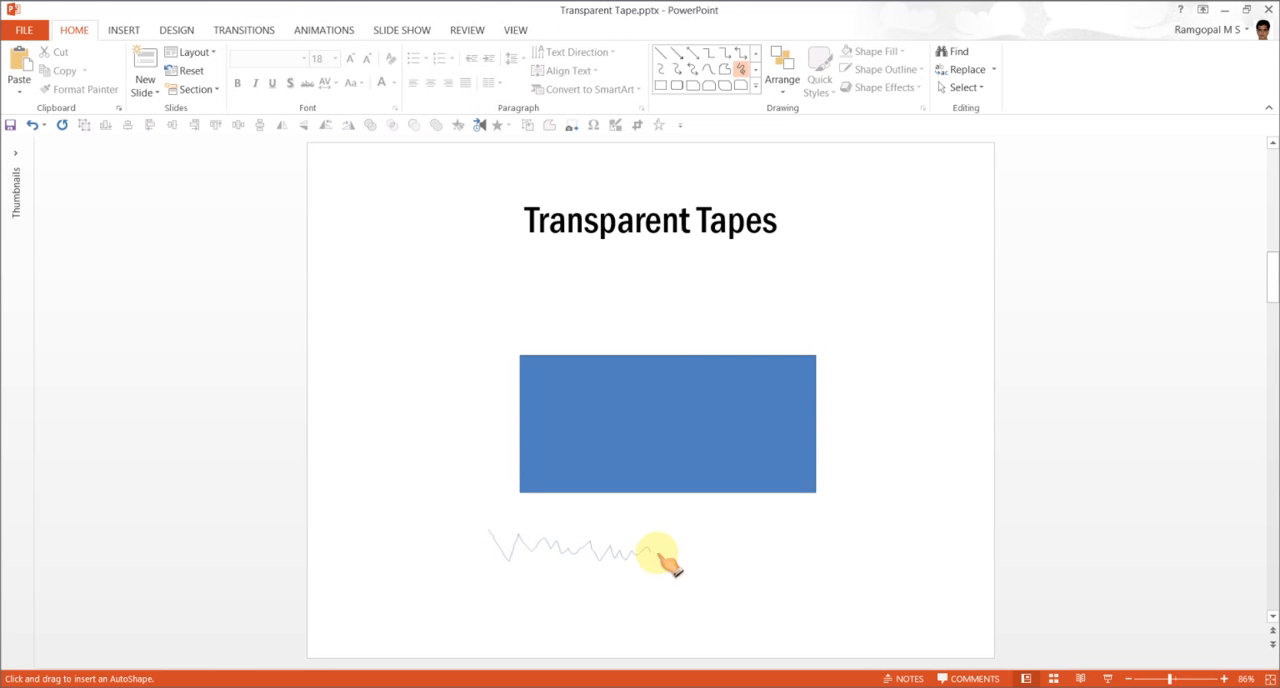
drag(650, 556, 830, 540)
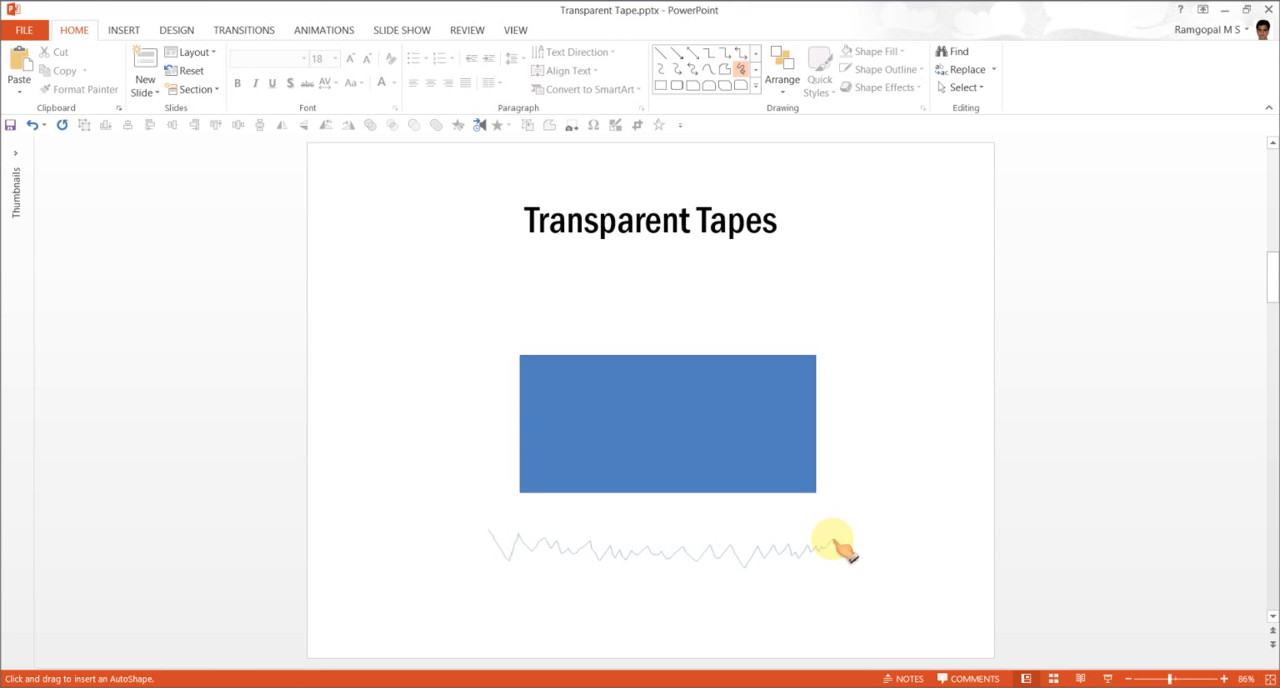
drag(836, 544, 790, 636)
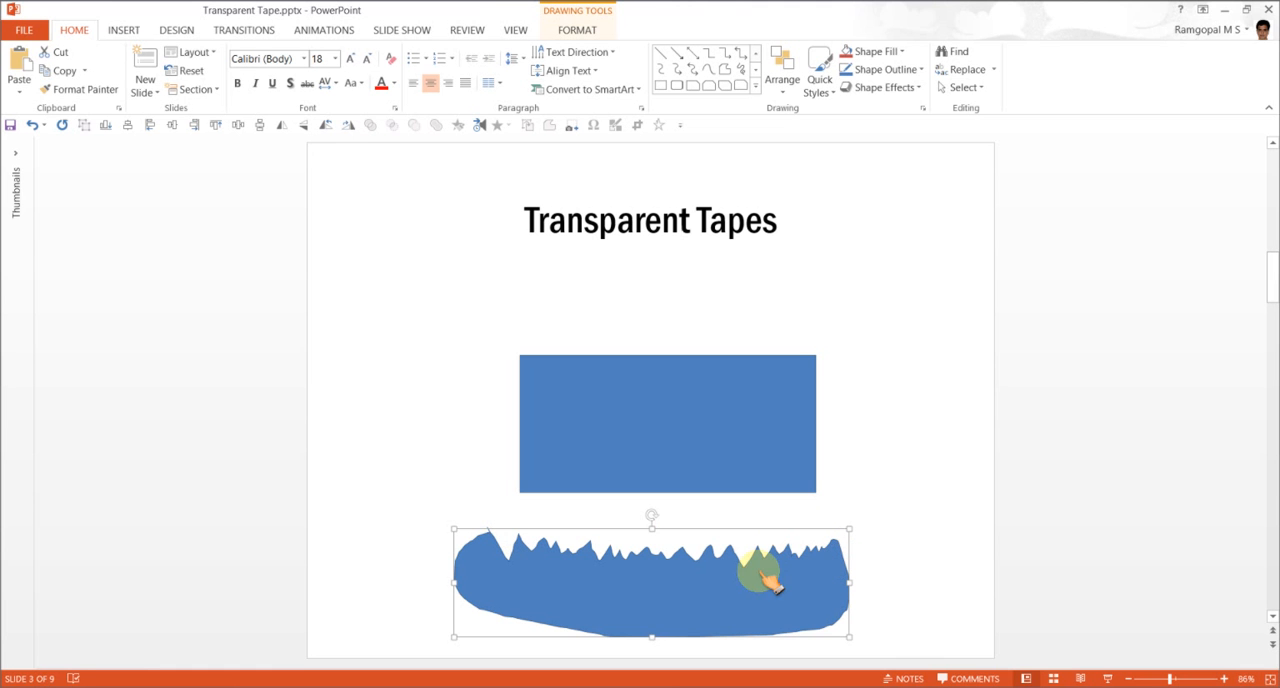
drag(764, 580, 596, 584)
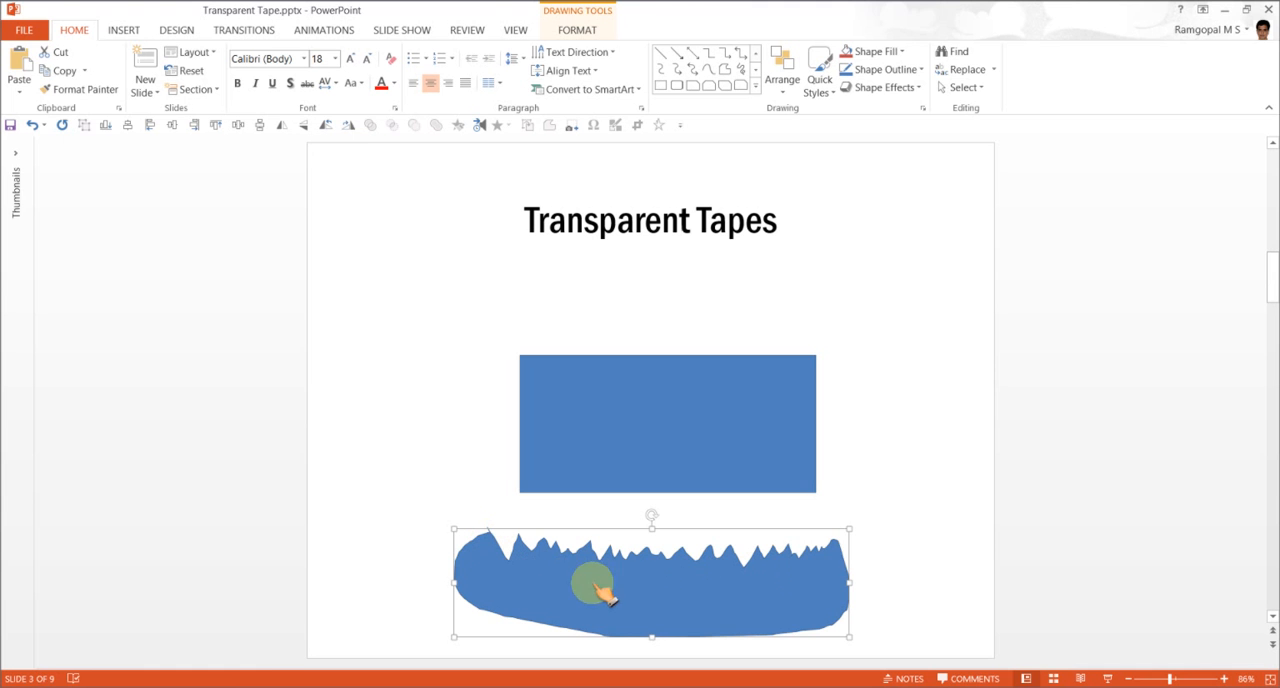
drag(590, 584, 836, 560)
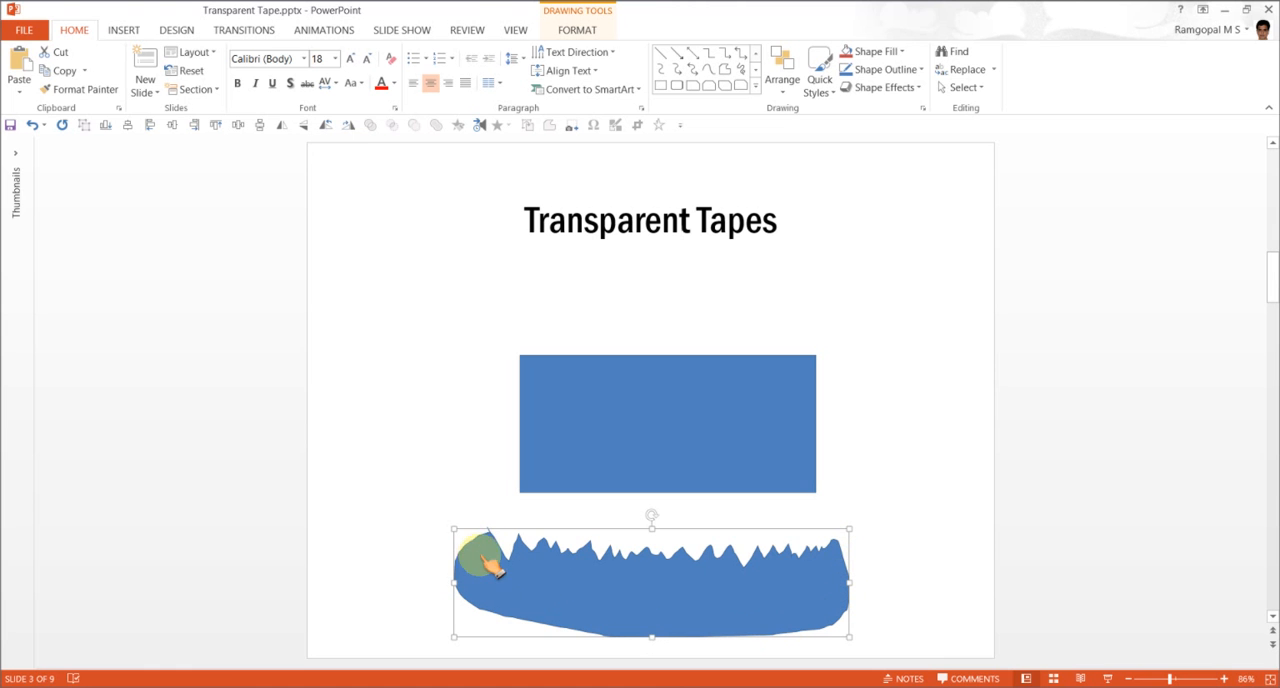
mouse_move(680, 600)
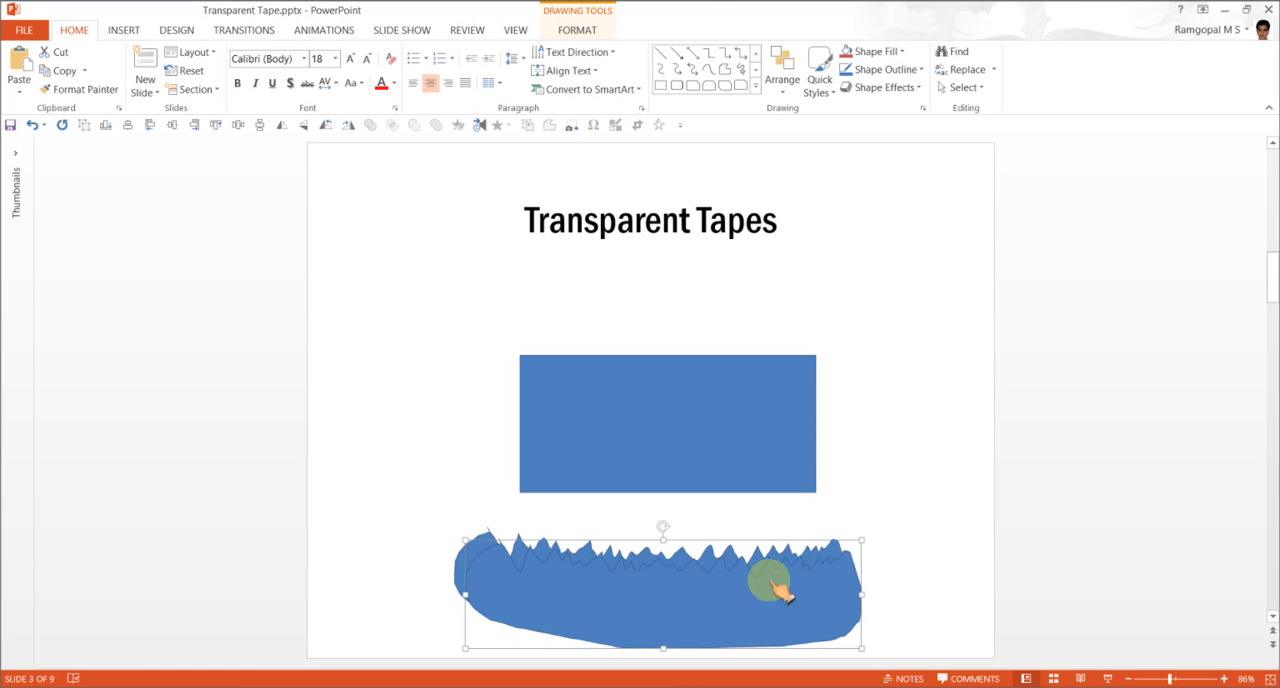
mouse_move(464, 556)
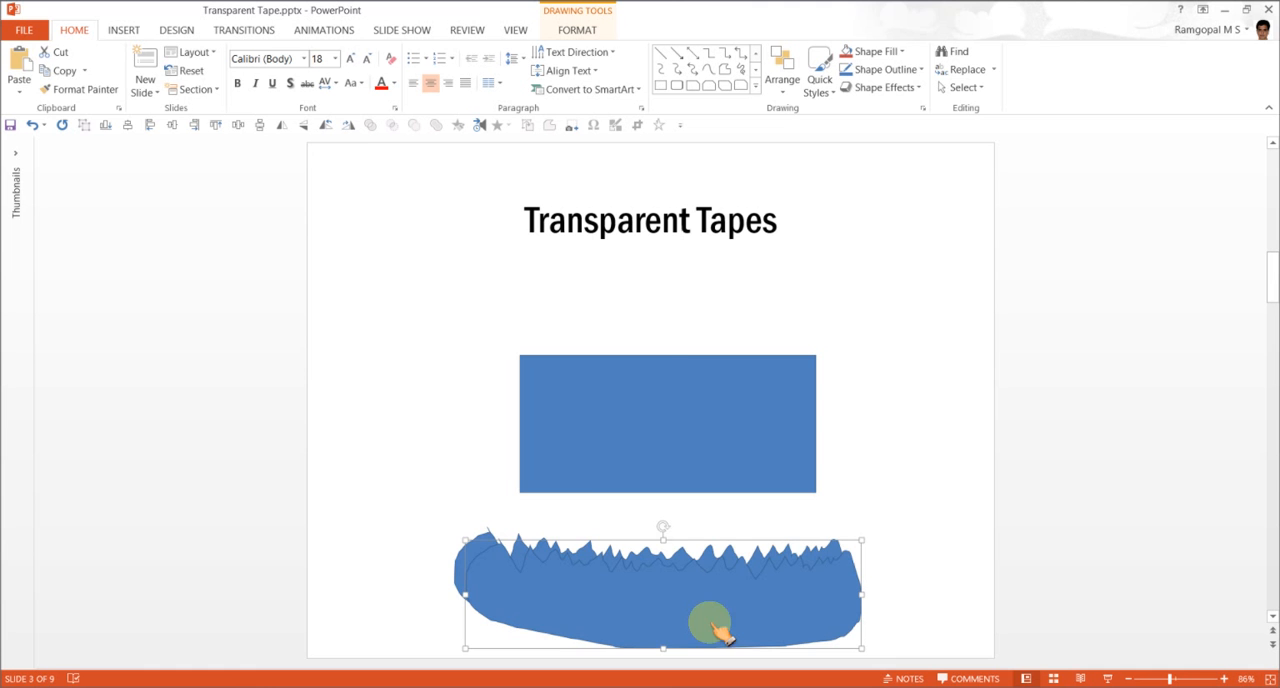
mouse_move(828, 604)
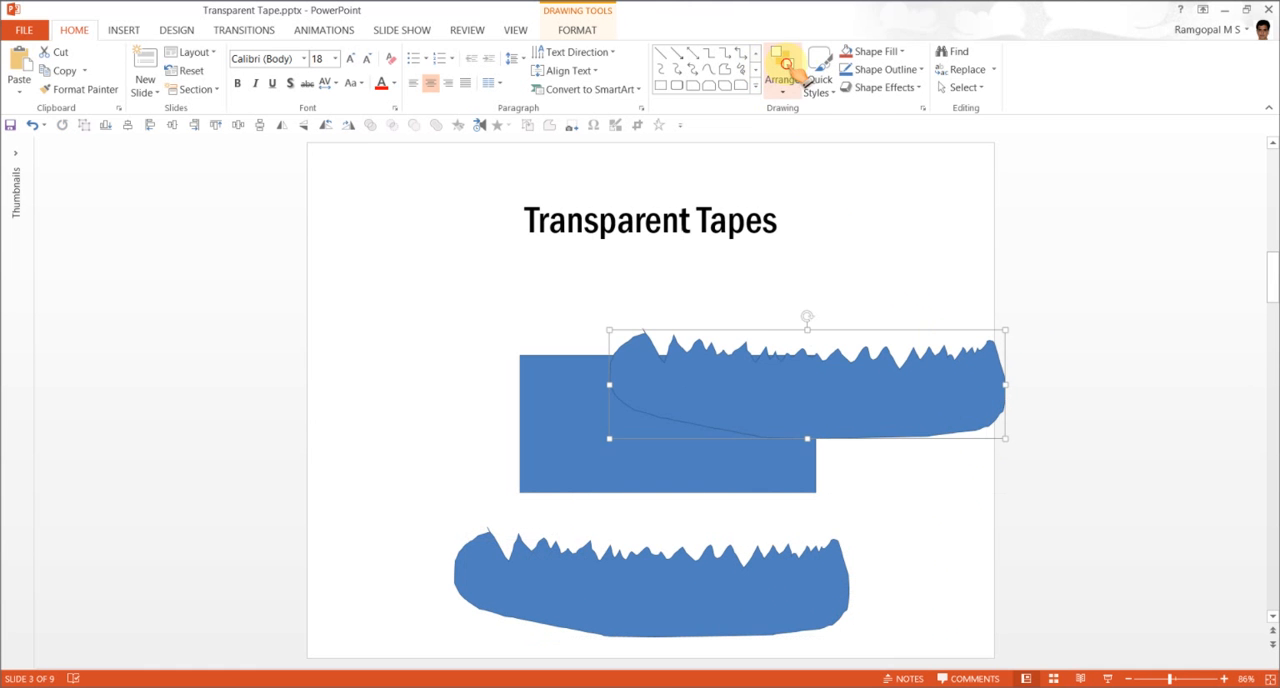
Step: Rotate the copied torn shape 90° left and nudge it to the rectangle's right end
click(782, 70)
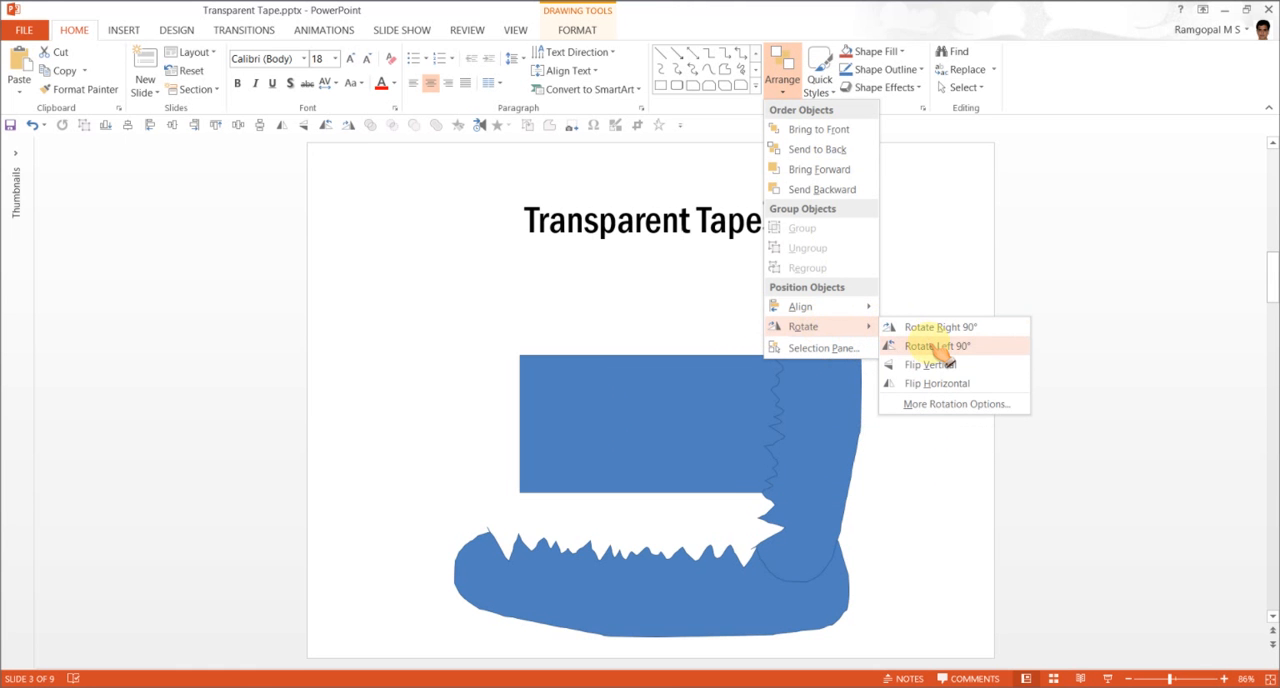
click(936, 344)
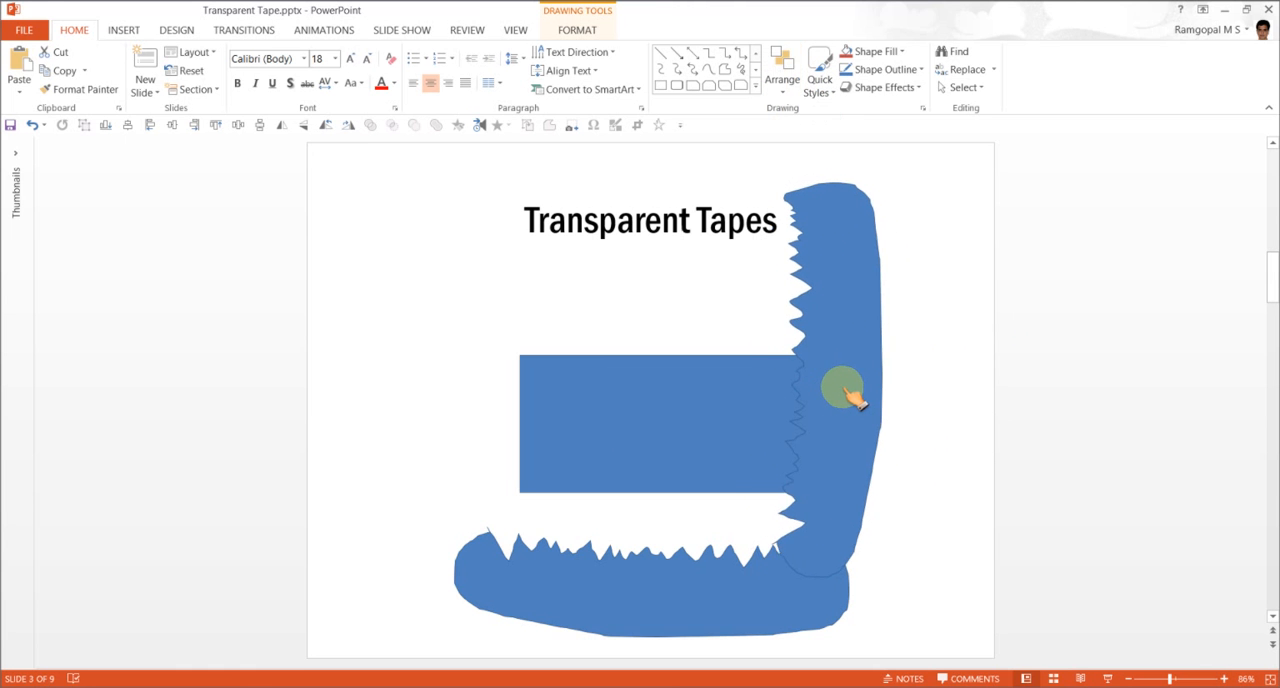
drag(844, 390, 856, 392)
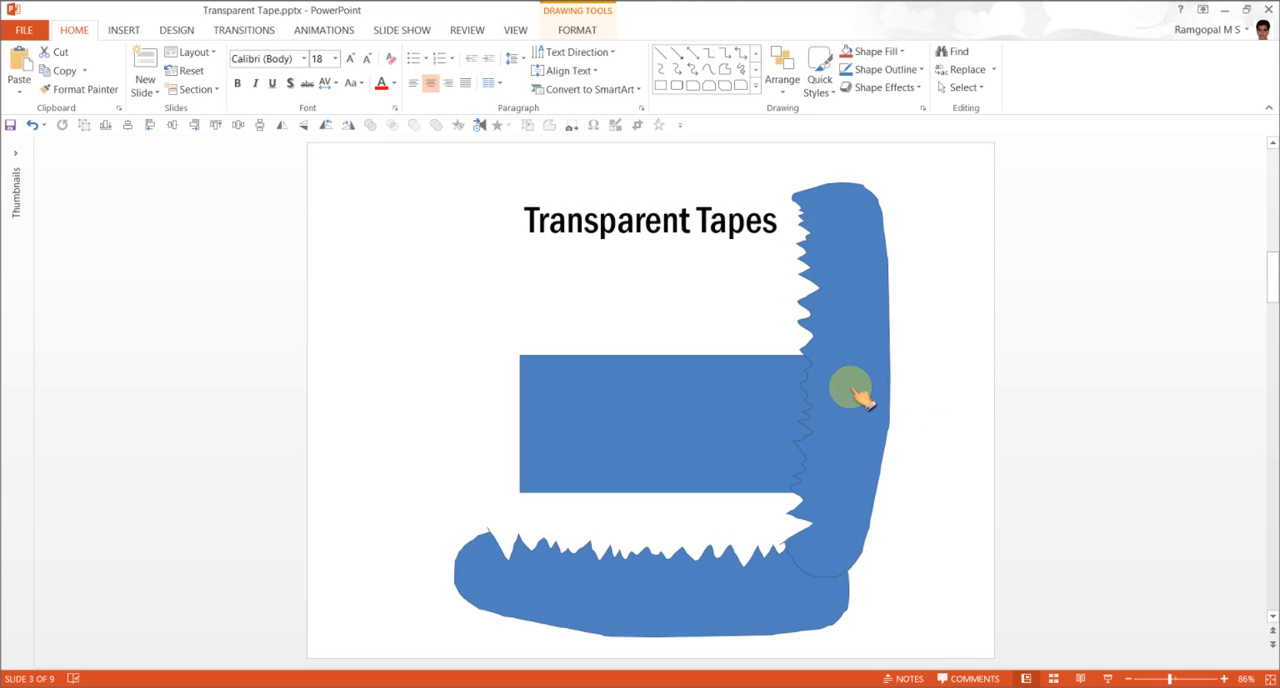
Step: Rotate the lower torn shape 90° right and move it onto the rectangle's left end
click(616, 600)
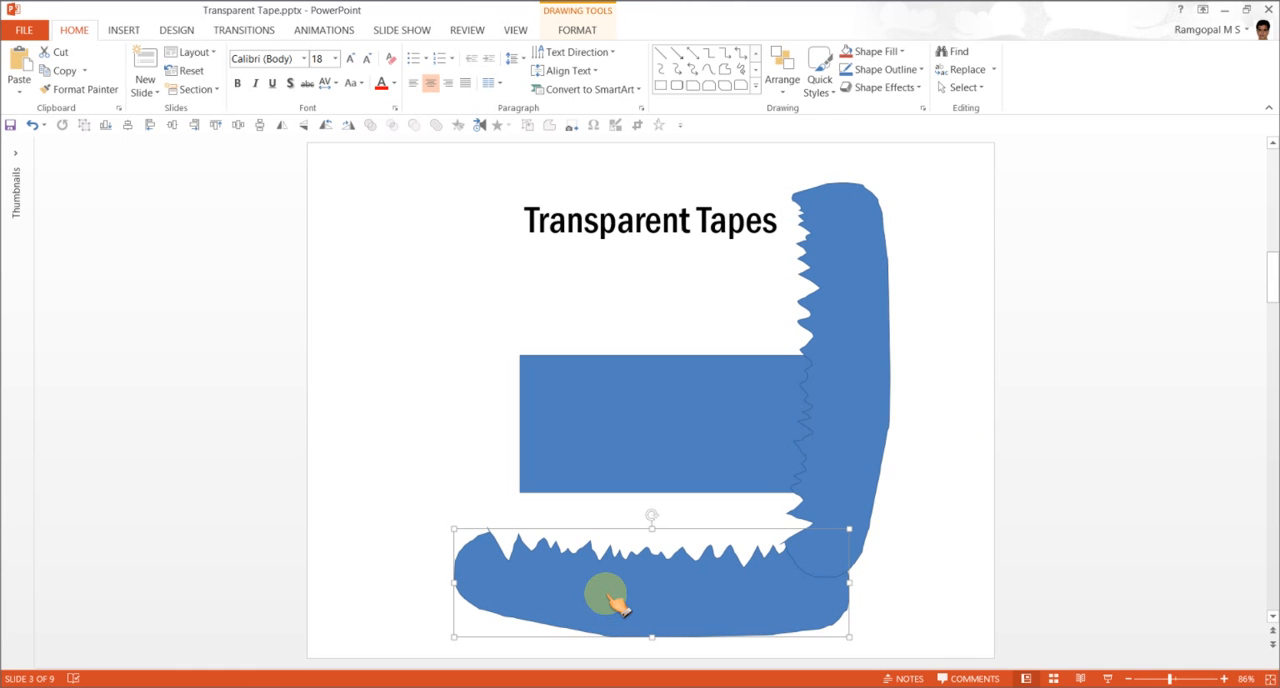
click(782, 68)
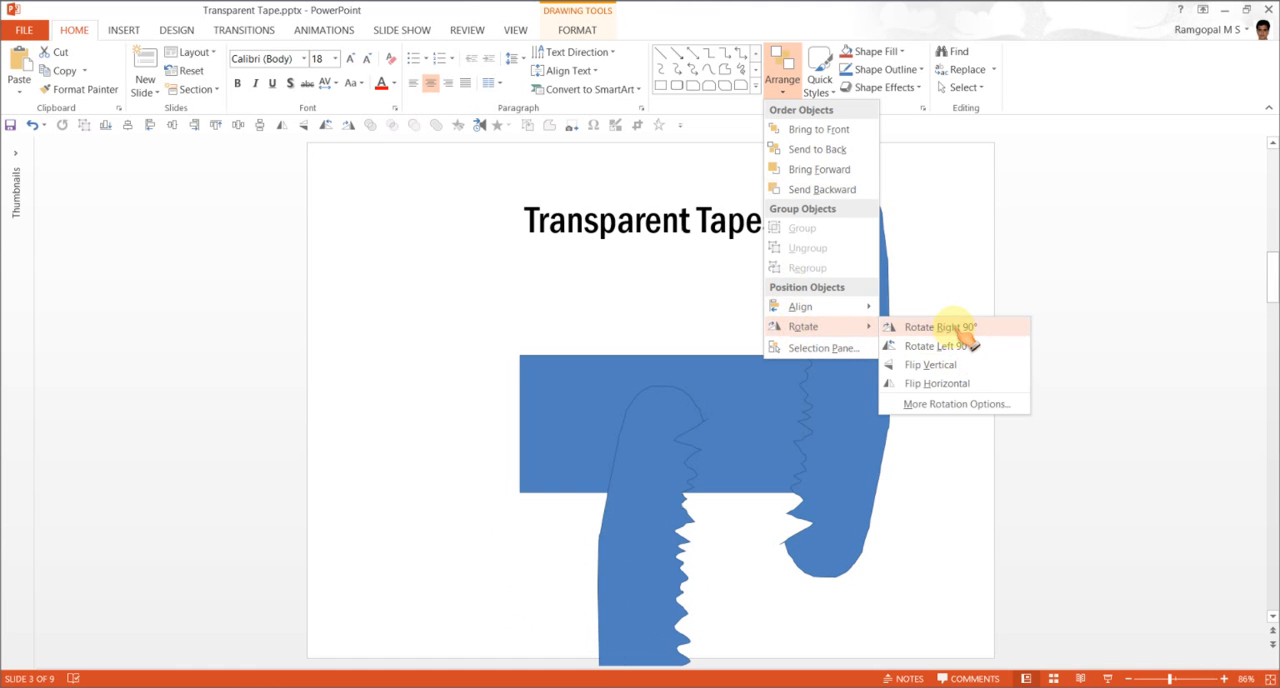
click(938, 326)
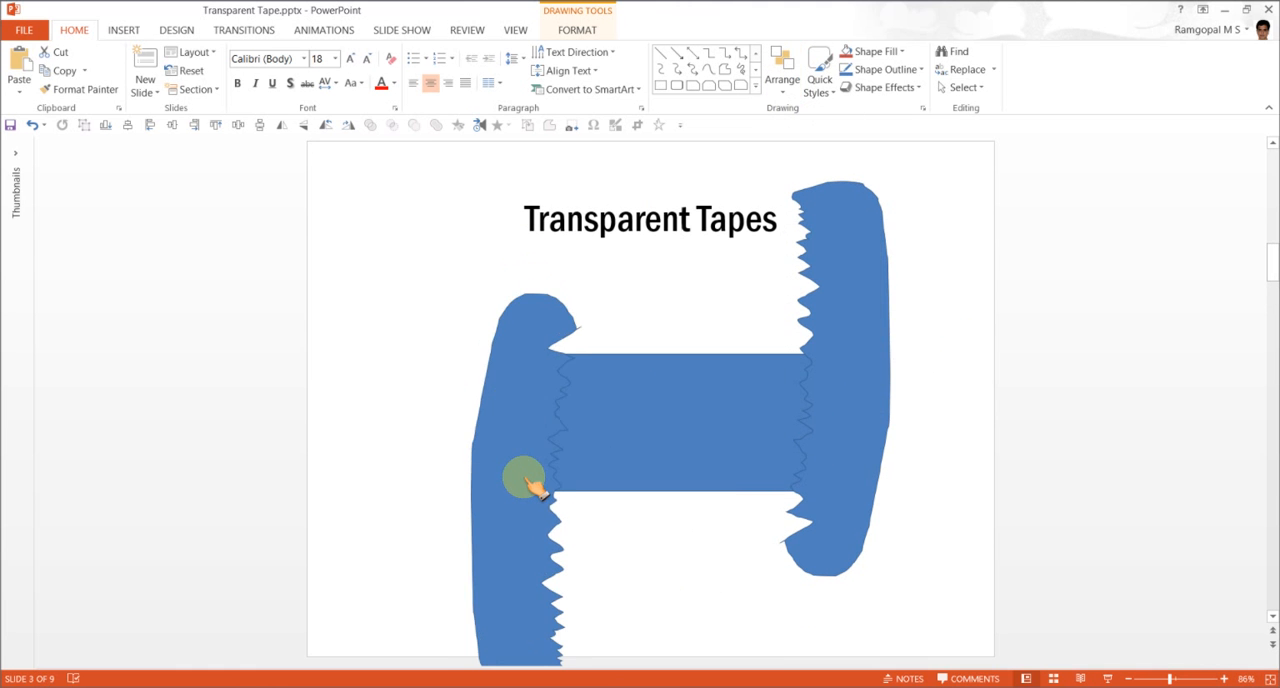
drag(528, 490, 518, 456)
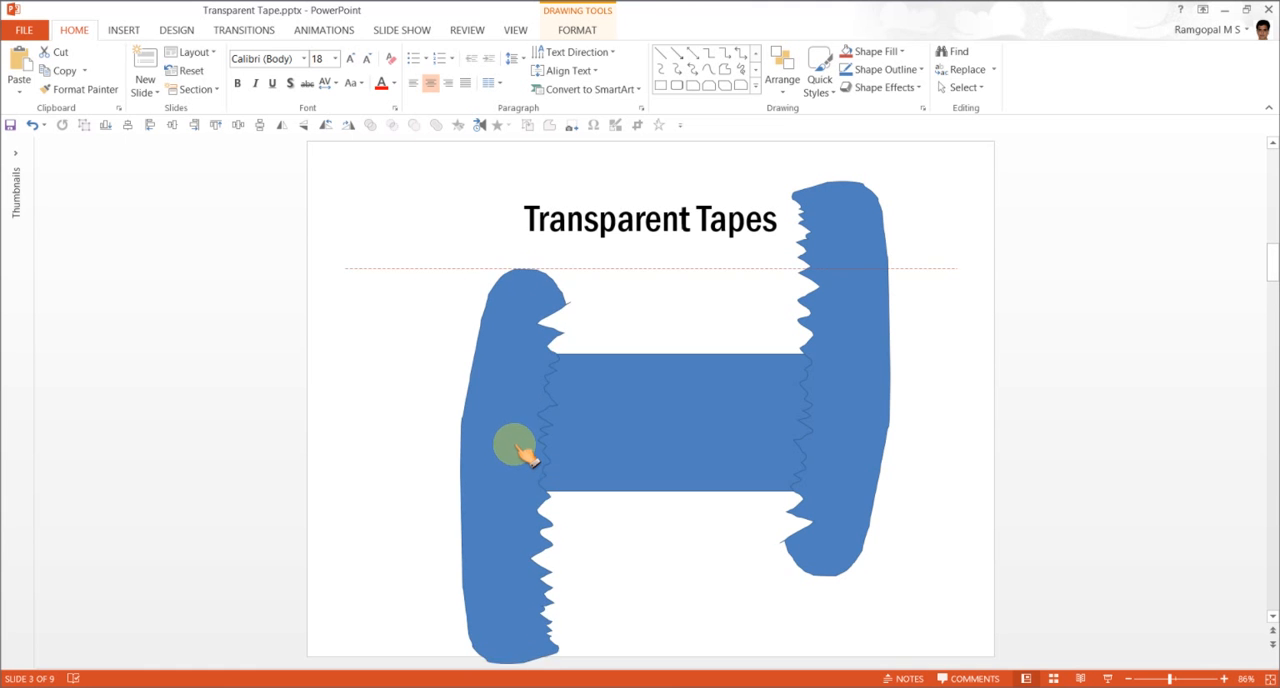
click(516, 448)
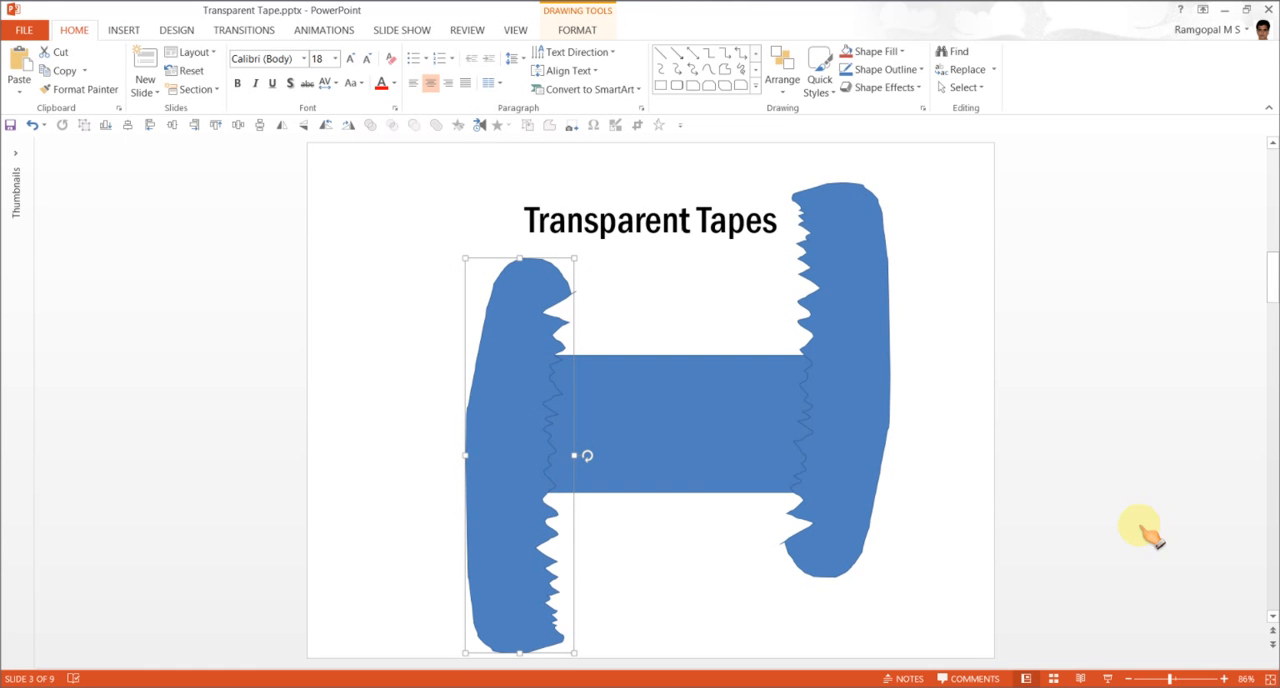
mouse_move(1024, 494)
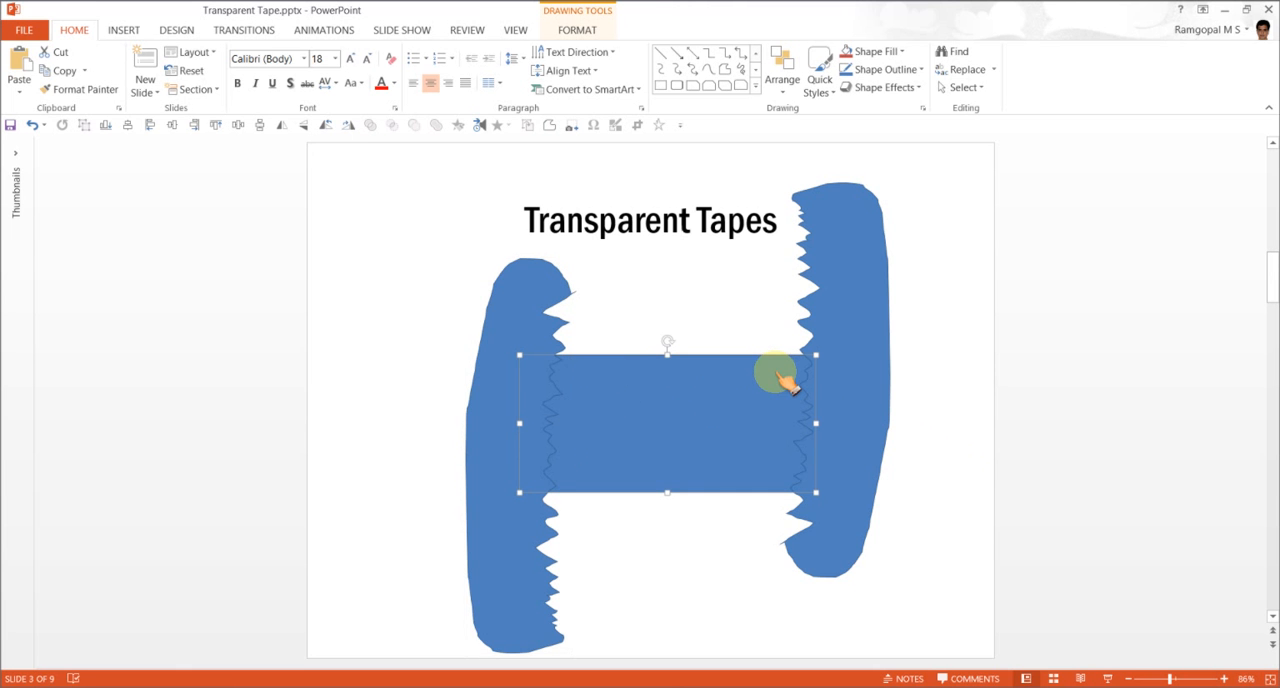
mouse_move(540, 406)
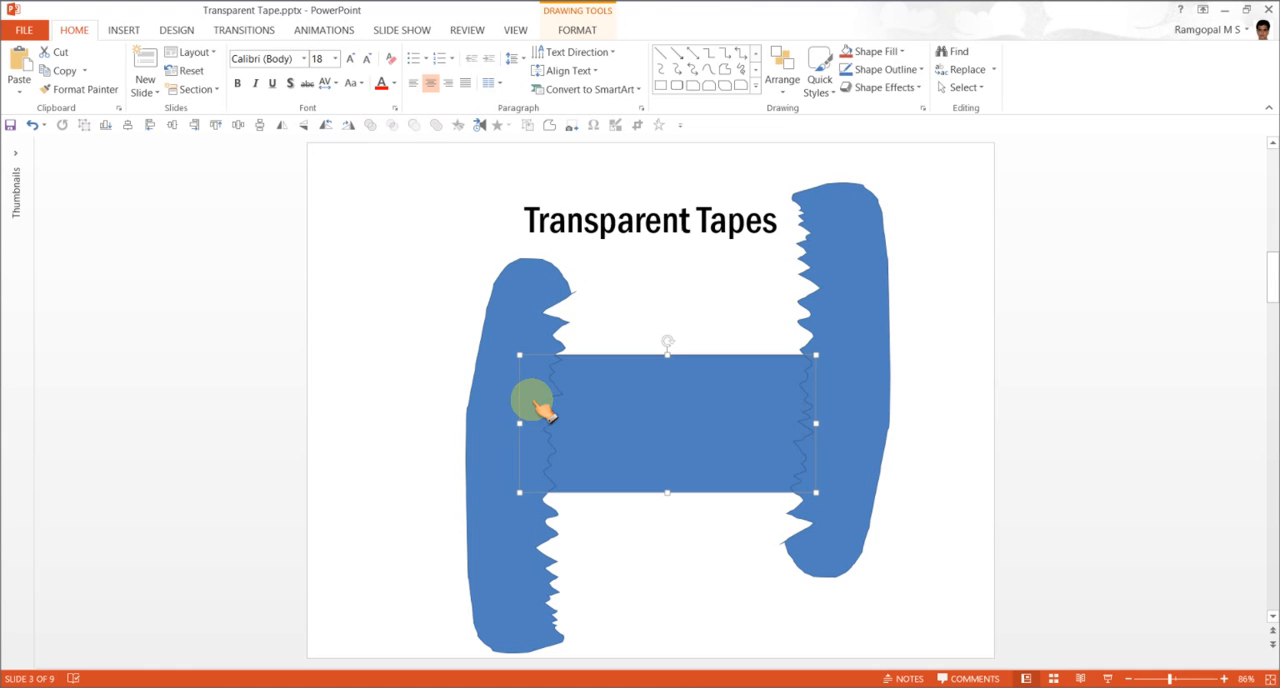
Step: Select the rectangle with the right torn shape and subtract it via Merge Shapes
click(516, 454)
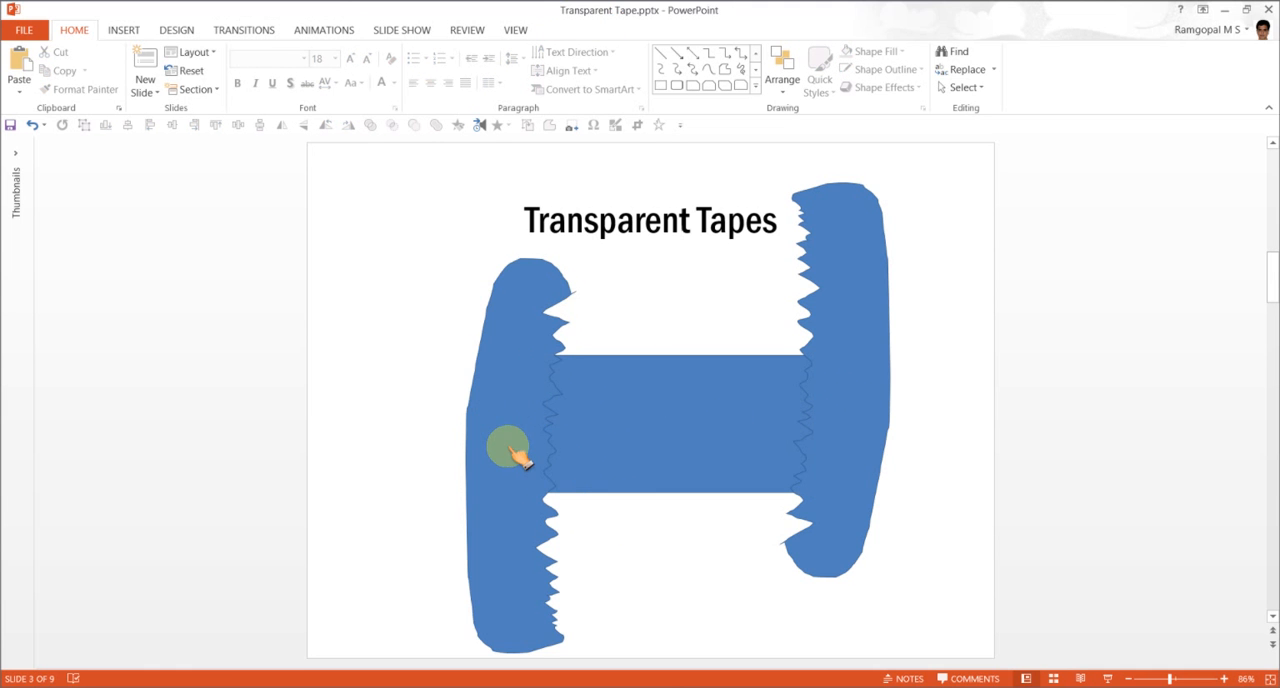
click(516, 454)
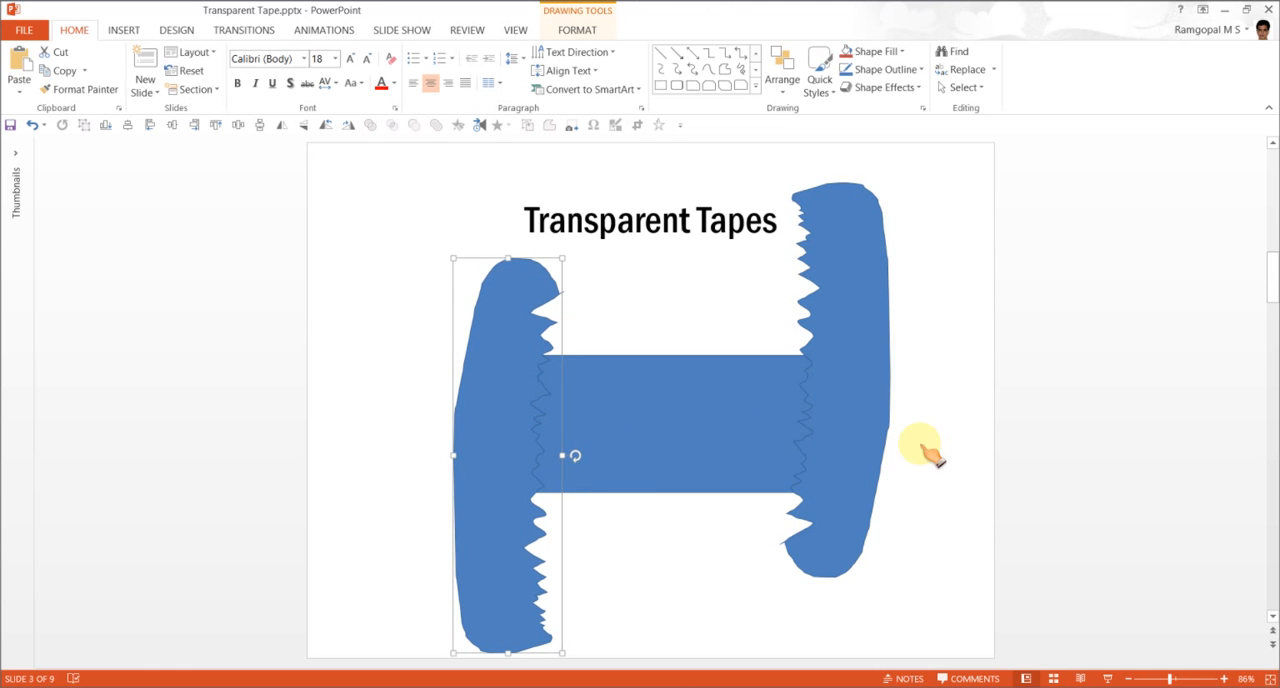
mouse_move(780, 460)
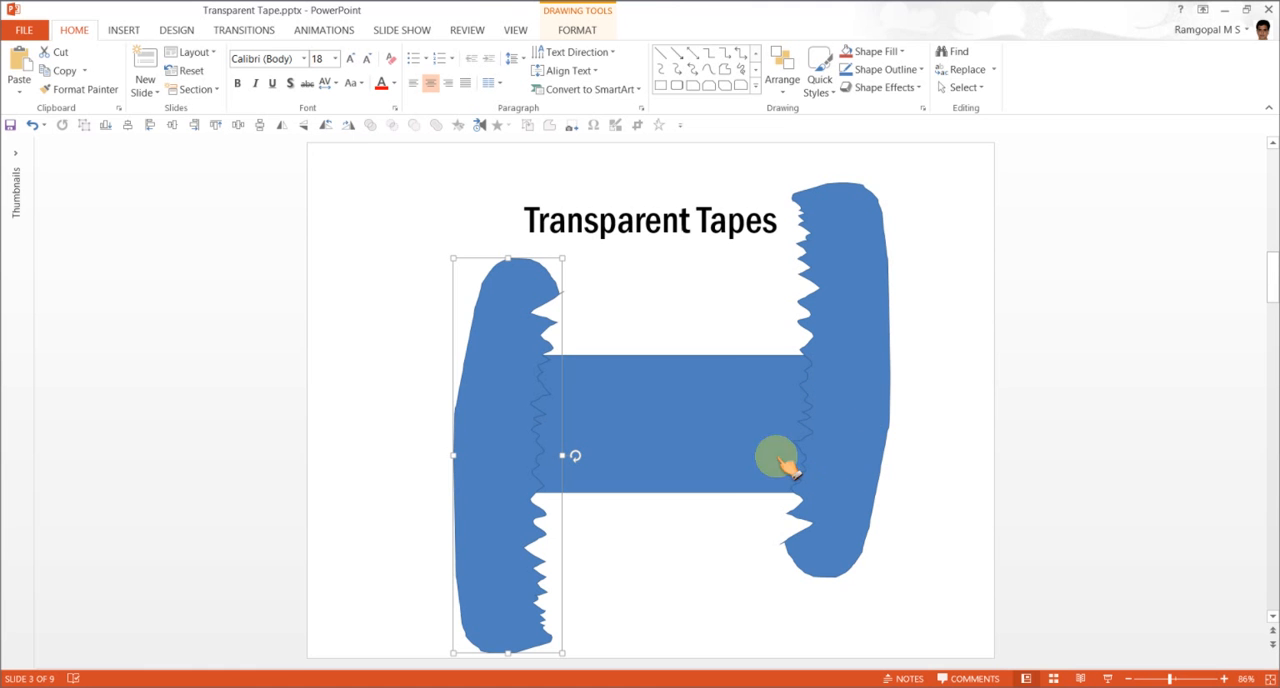
mouse_move(664, 470)
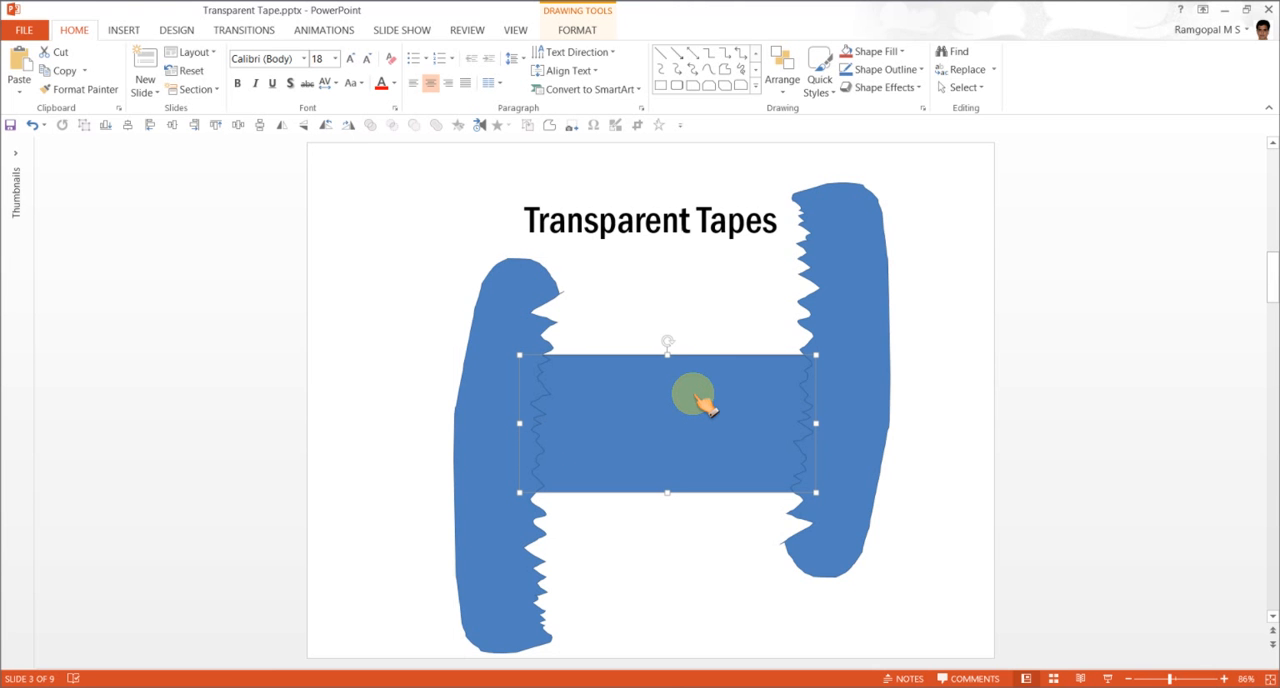
mouse_move(856, 360)
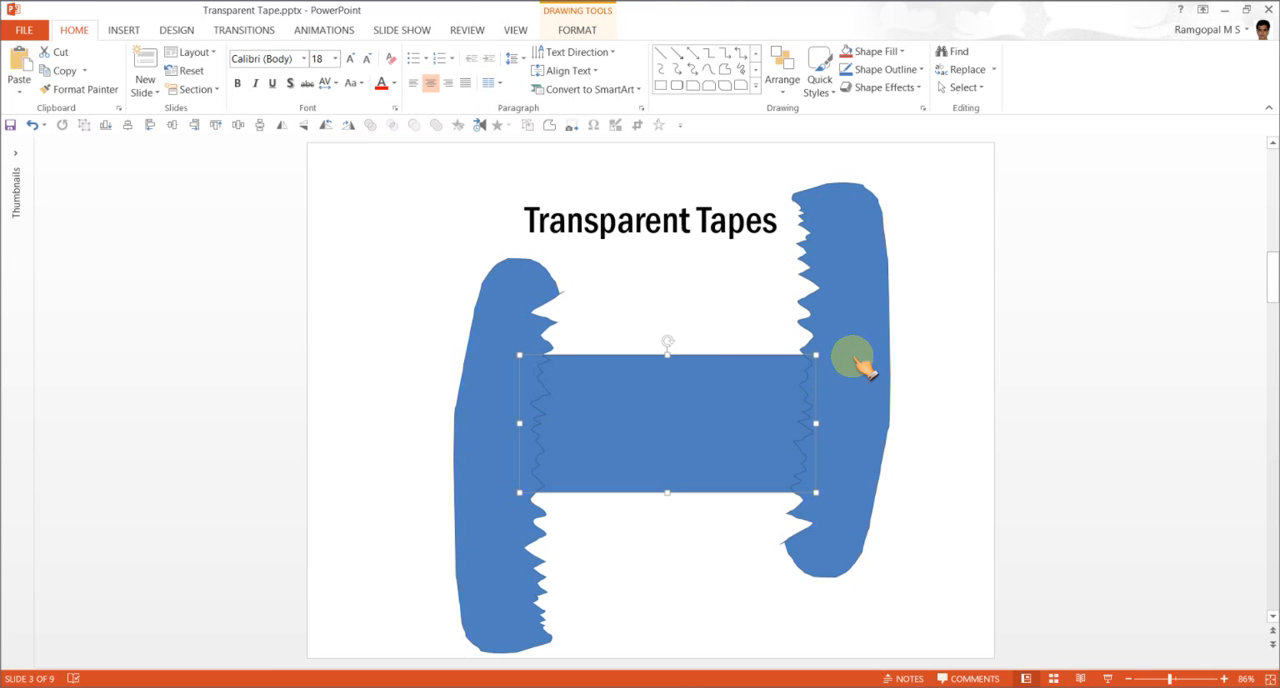
click(850, 356)
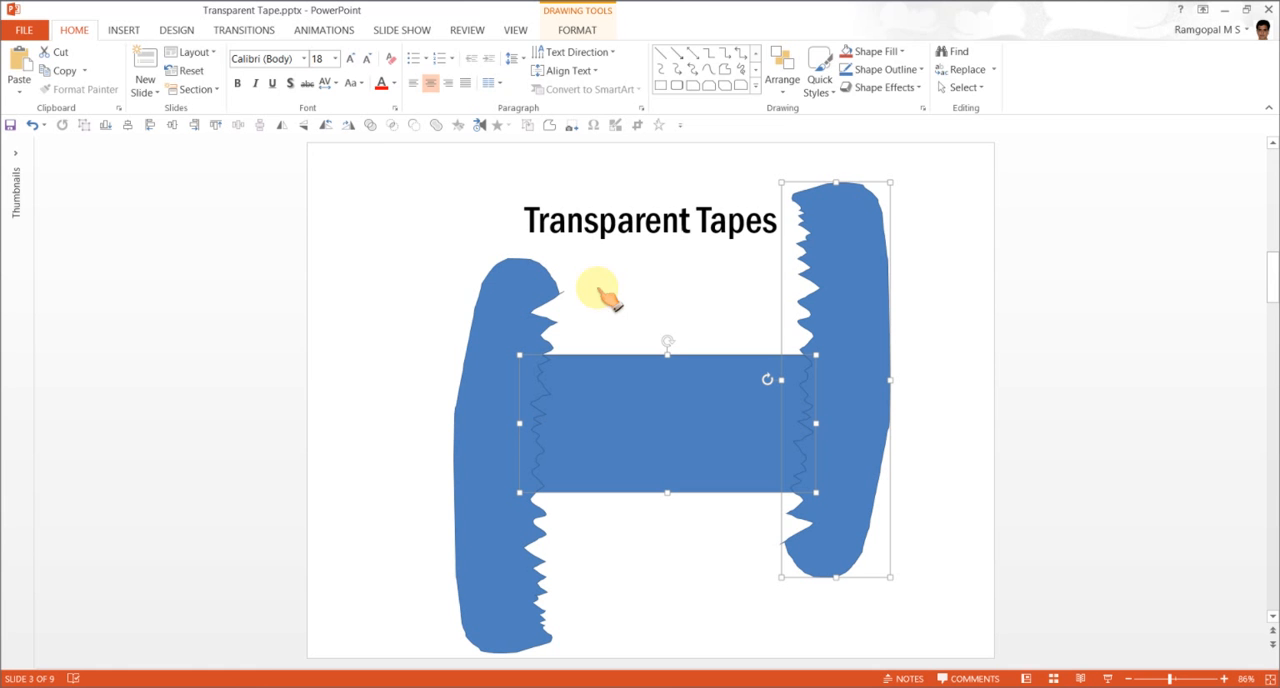
click(576, 28)
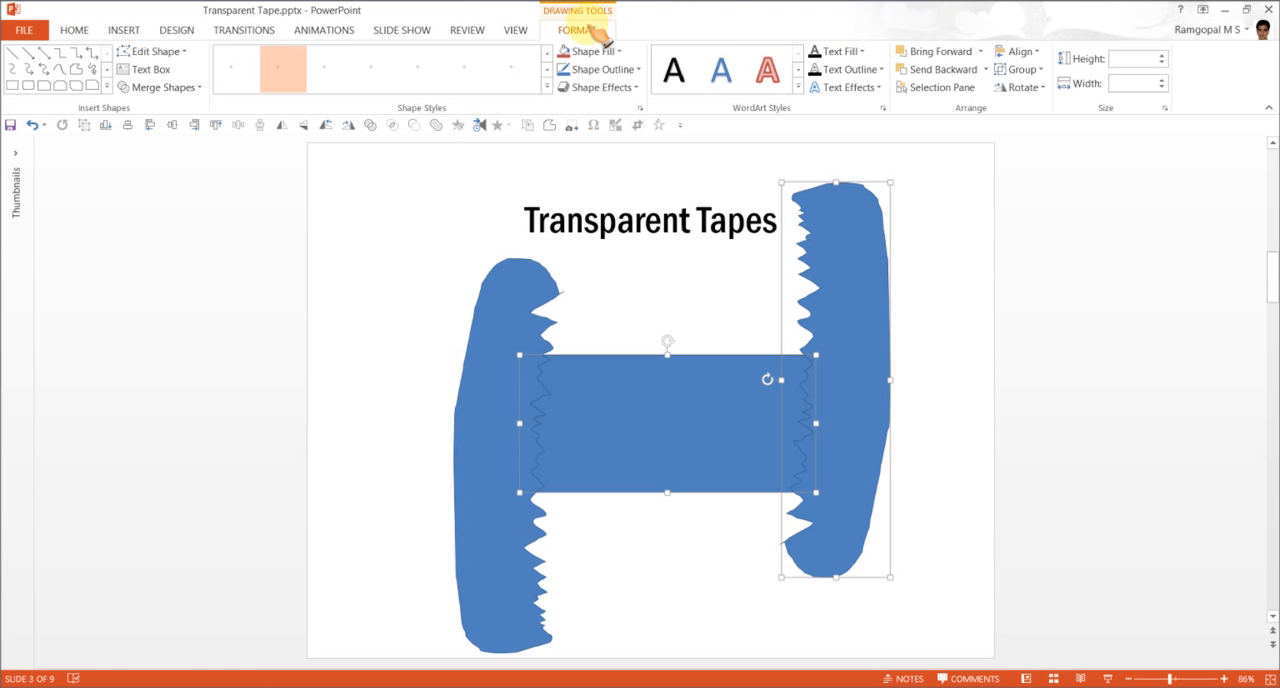
click(160, 88)
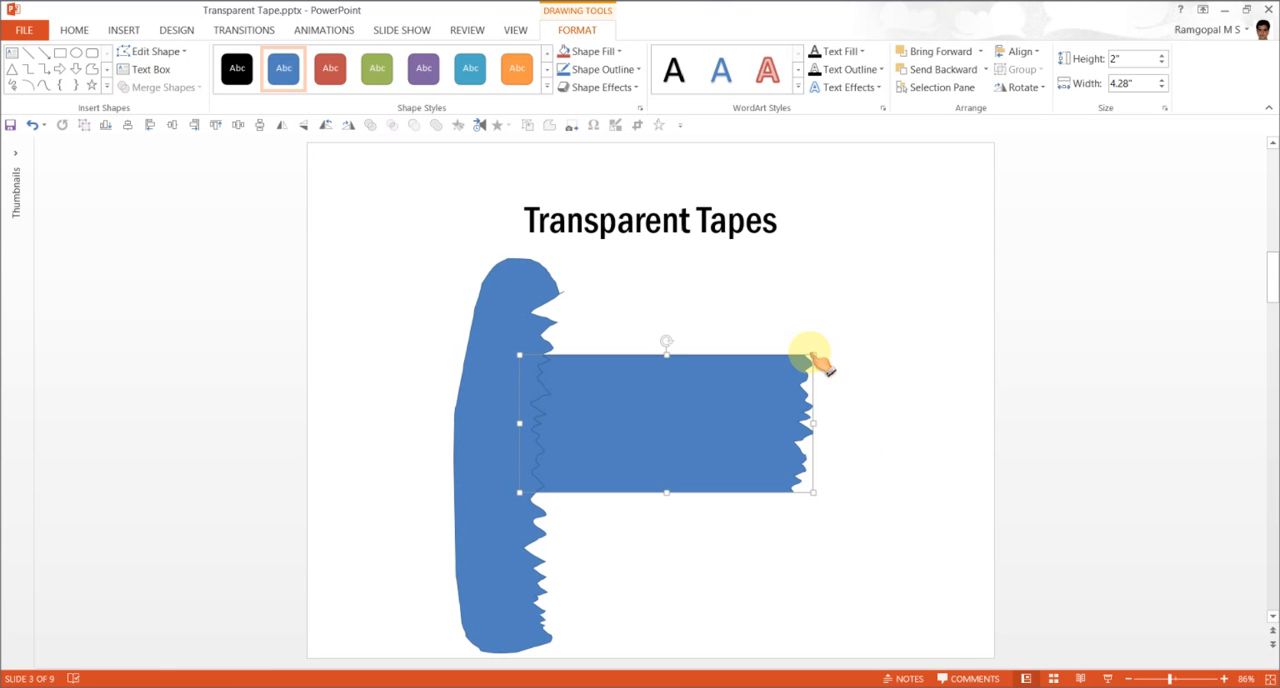
mouse_move(816, 512)
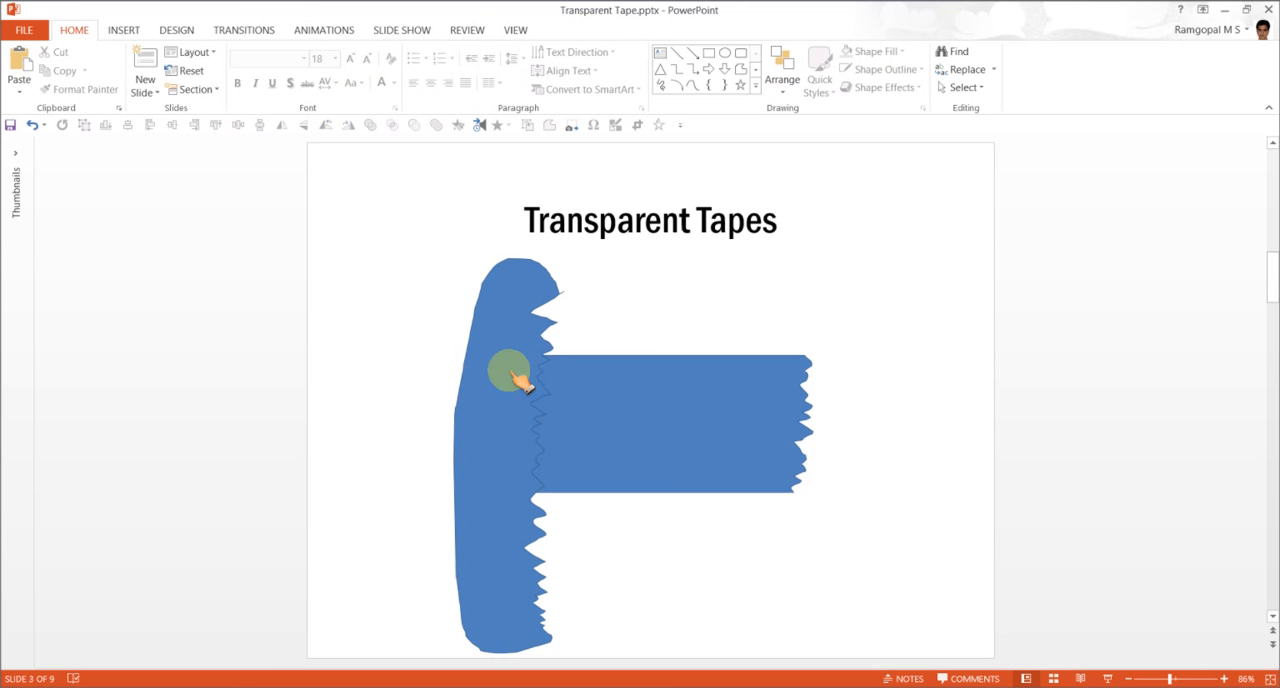
Step: Subtract the left torn shape from the jagged rectangle, leaving one two-ended tape strip
click(676, 420)
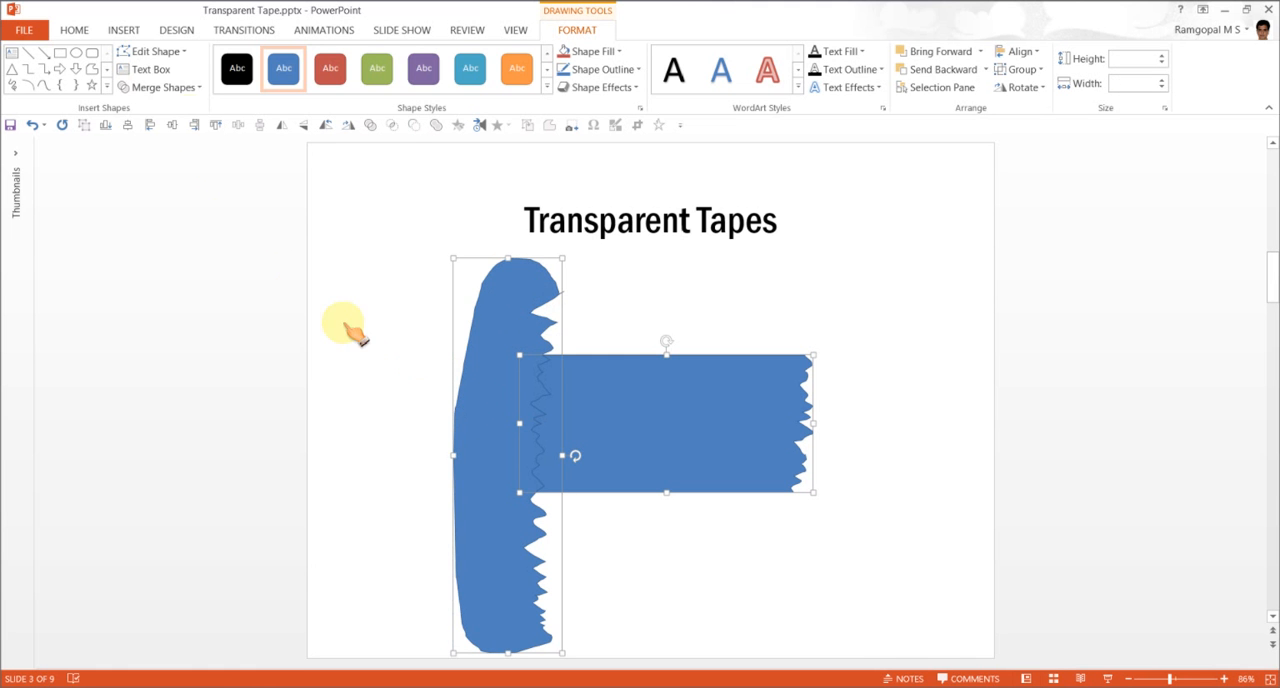
click(160, 88)
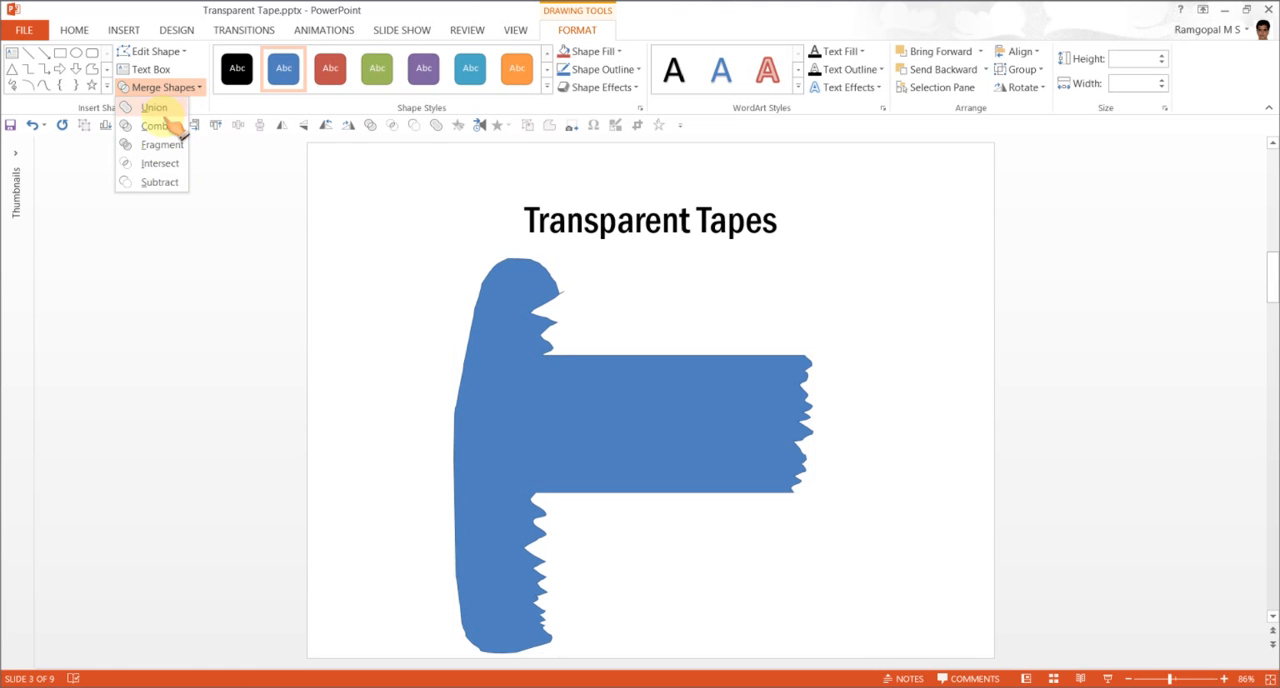
click(160, 164)
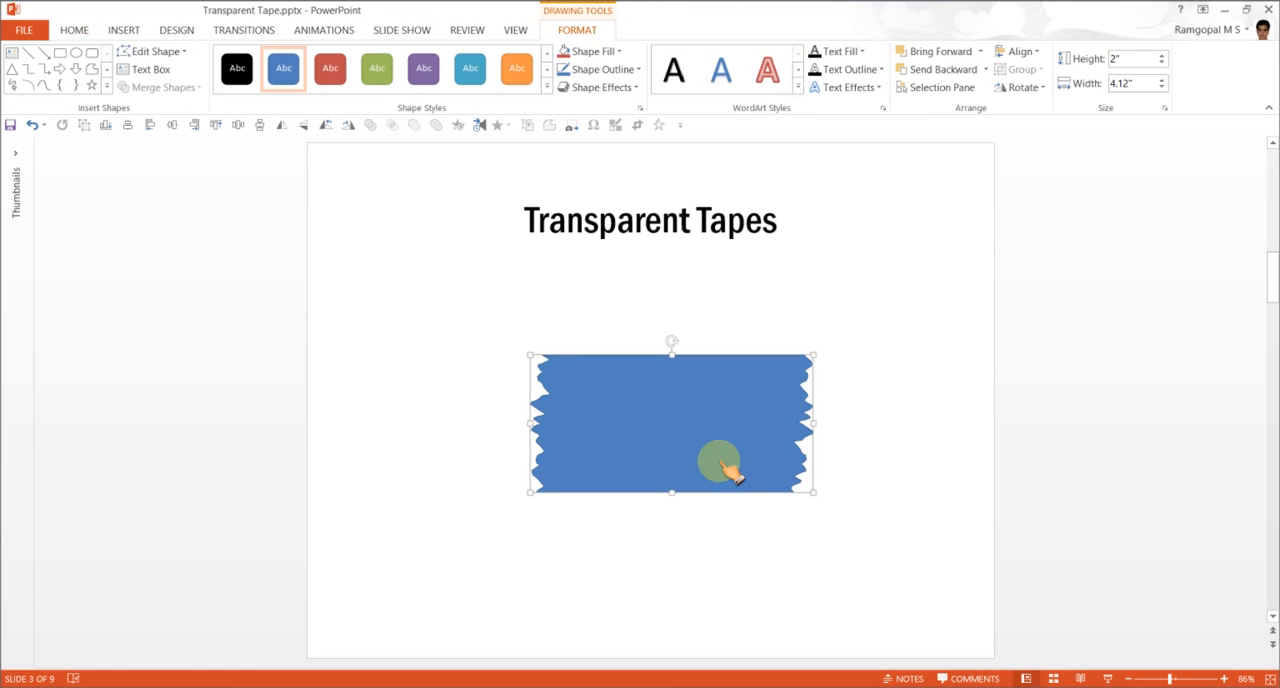
Step: Fill the tape strip dark grey, remove its outline and raise its fill transparency to about 61%
click(588, 52)
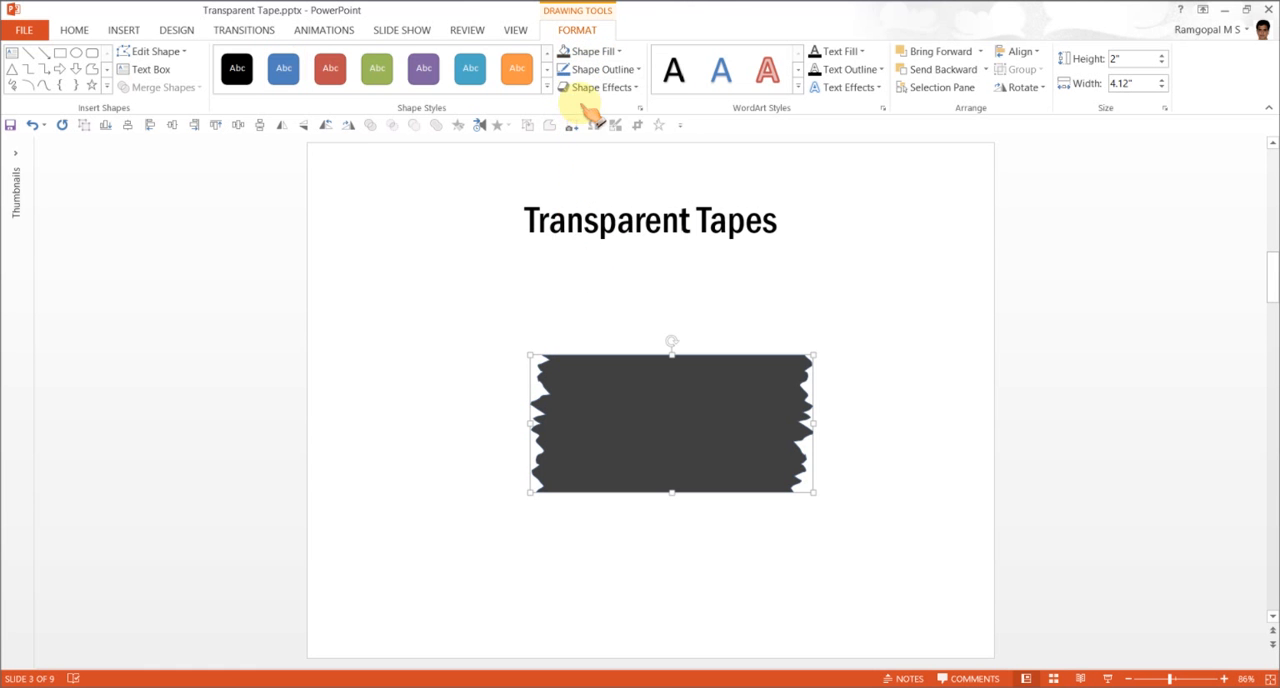
click(596, 68)
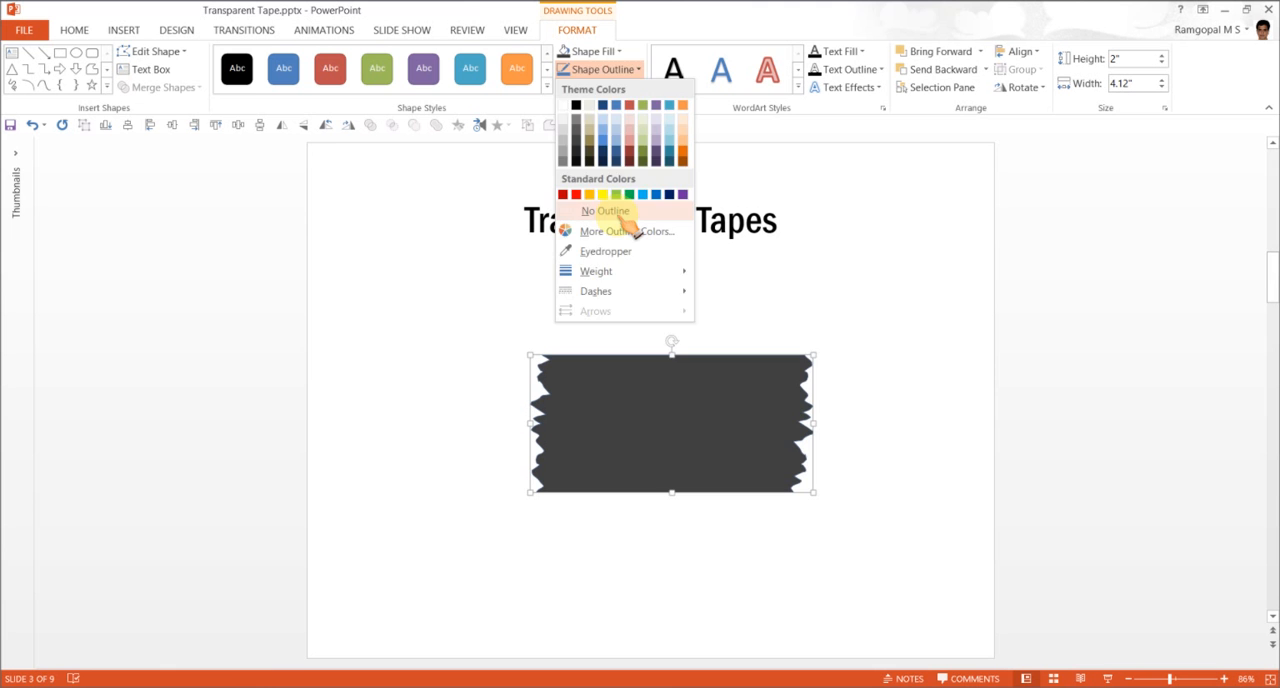
click(604, 210)
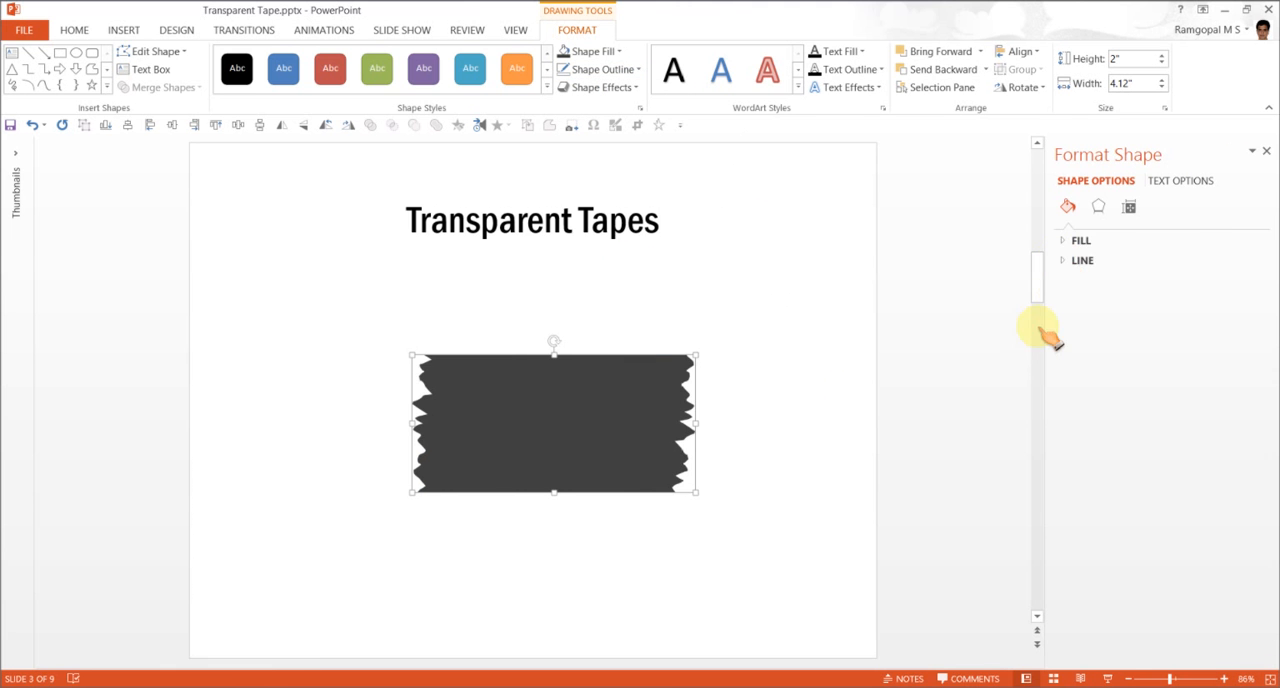
click(1080, 240)
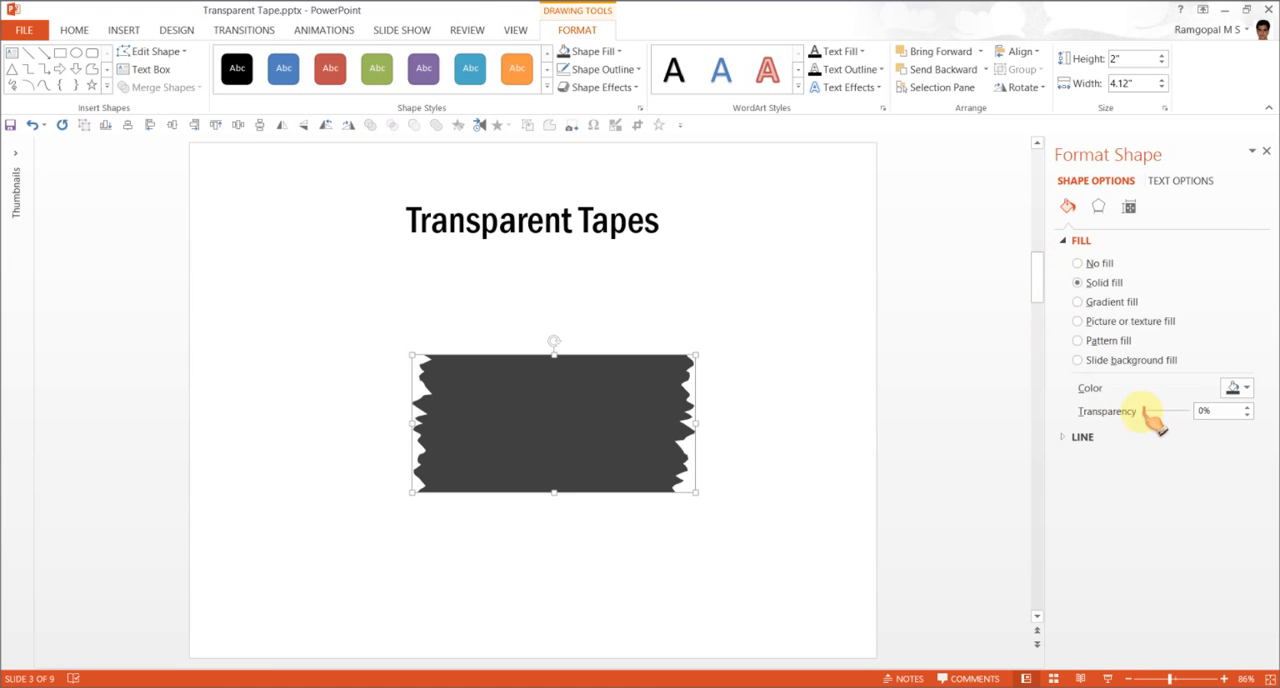
drag(1136, 410, 1176, 410)
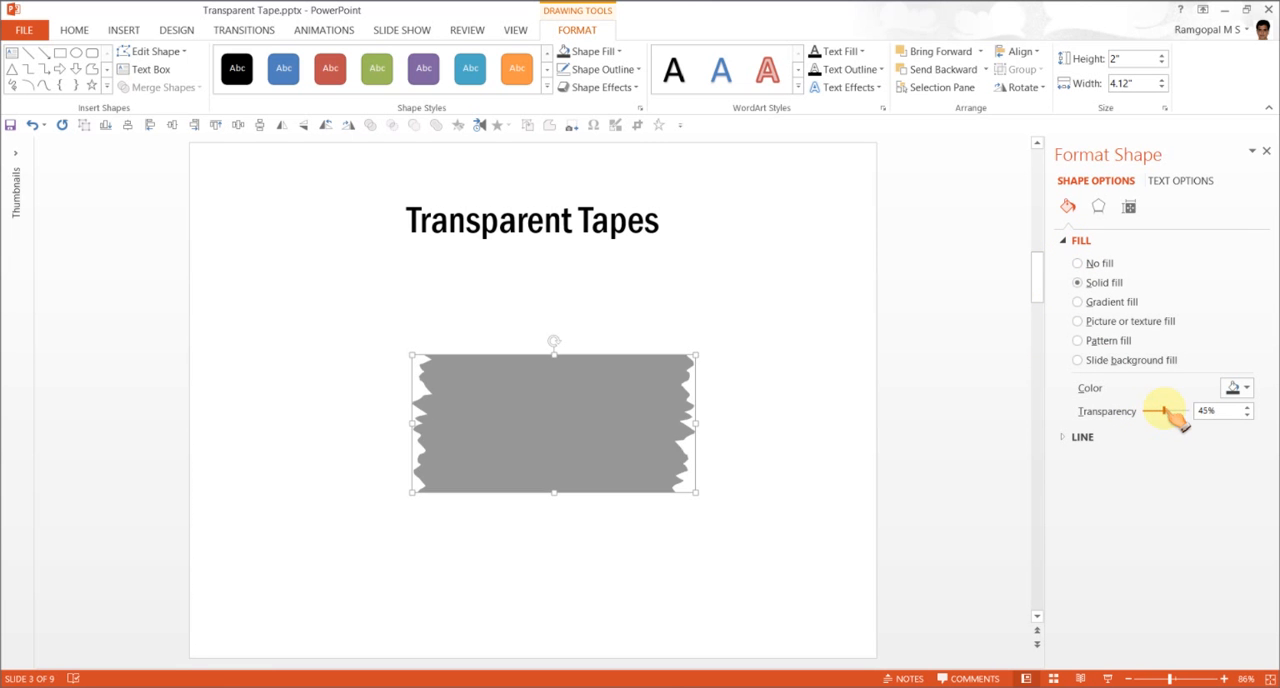
drag(1156, 410, 1180, 410)
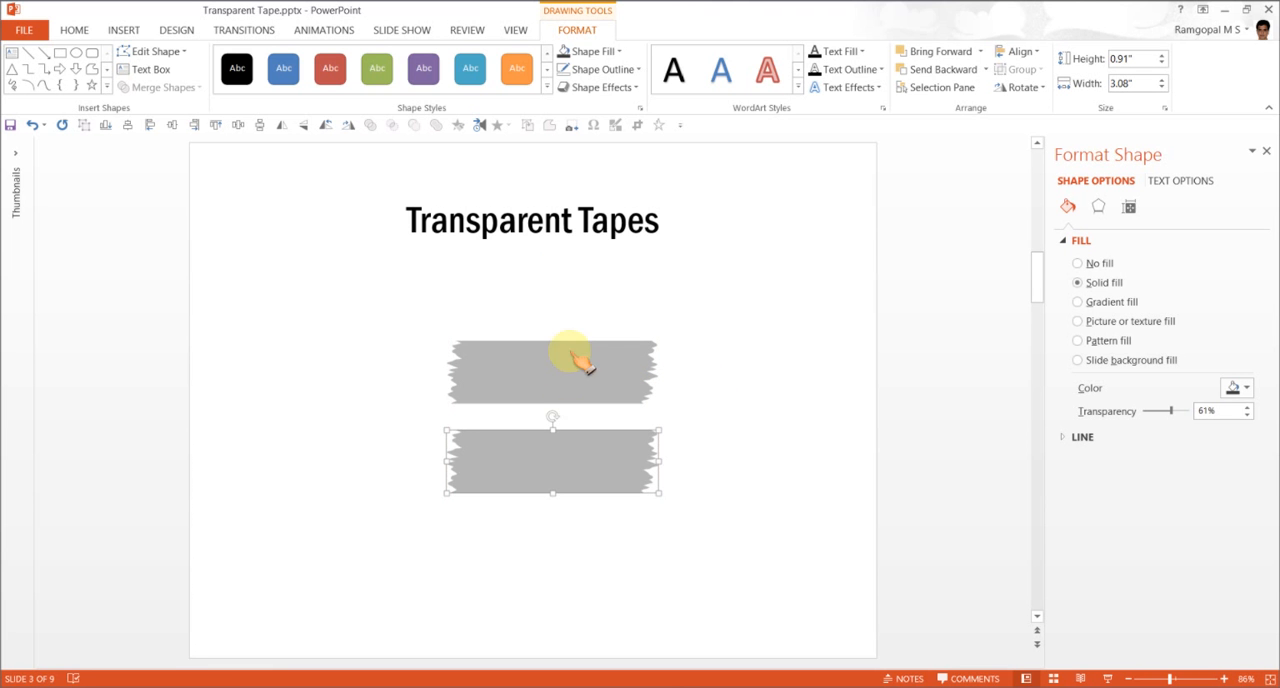
Step: Fill the third tape green and the copied fourth tape pink
click(584, 52)
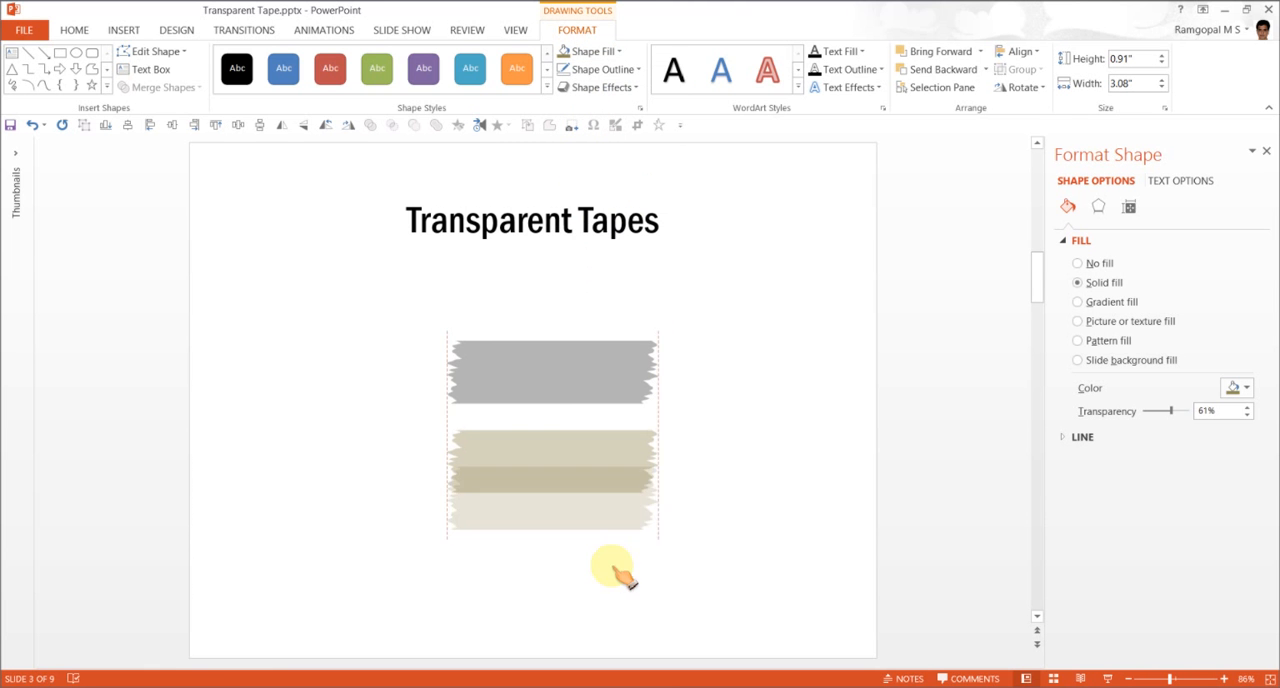
click(616, 52)
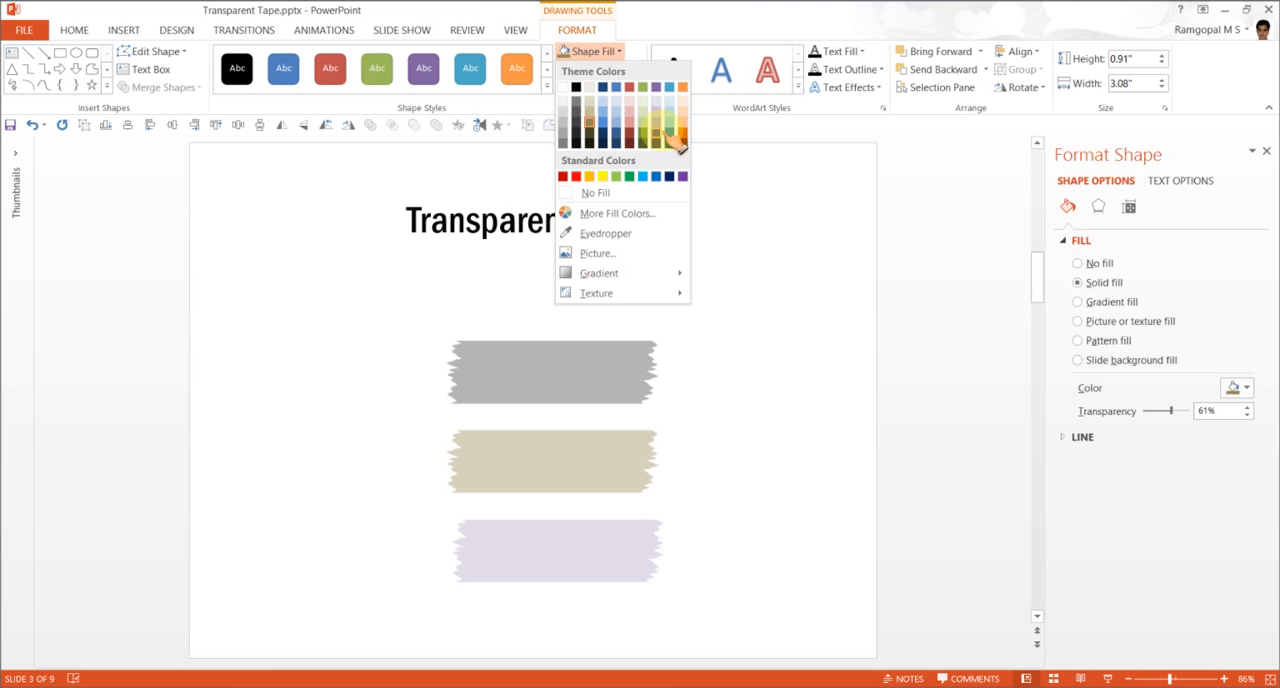
click(656, 130)
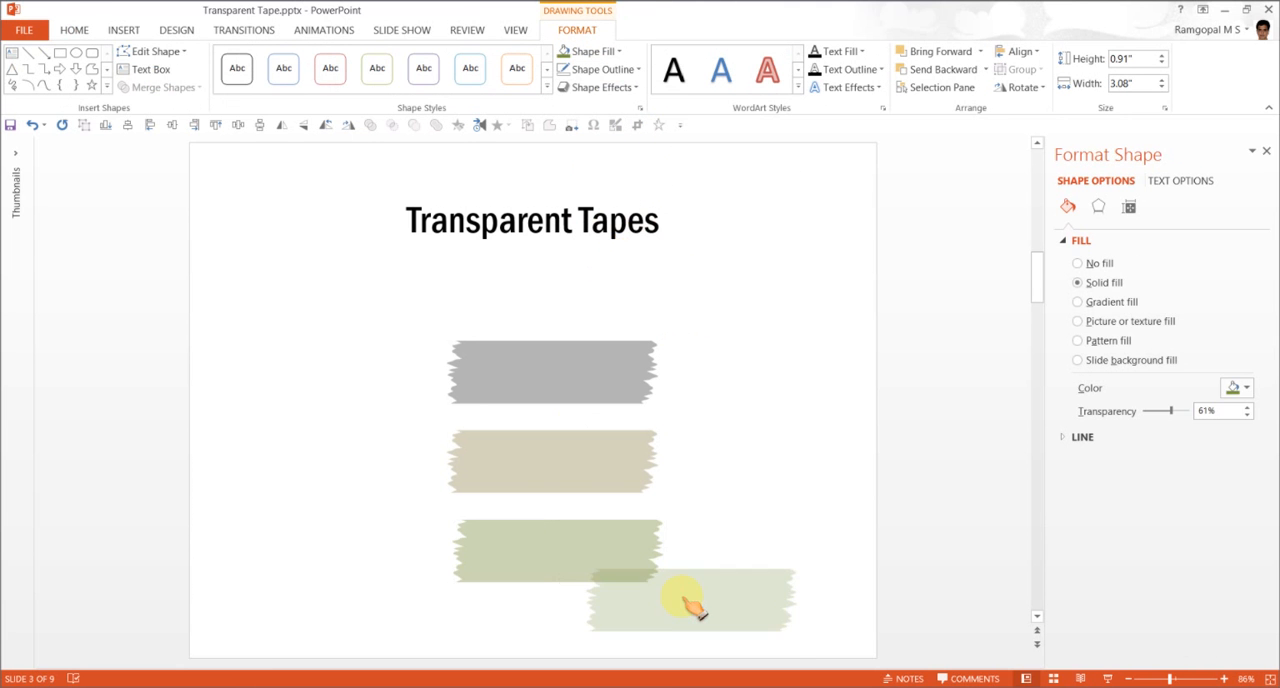
click(588, 52)
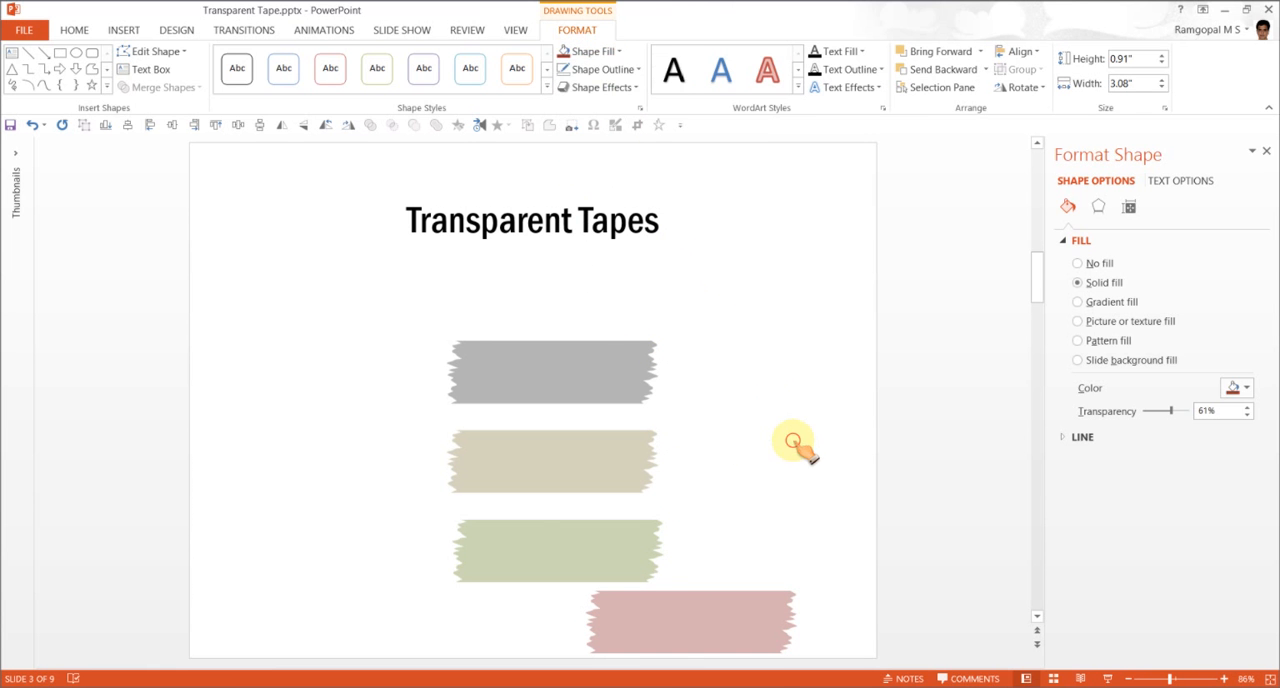
Step: Move the grey and beige tapes toward the slide's right side
drag(552, 372, 752, 350)
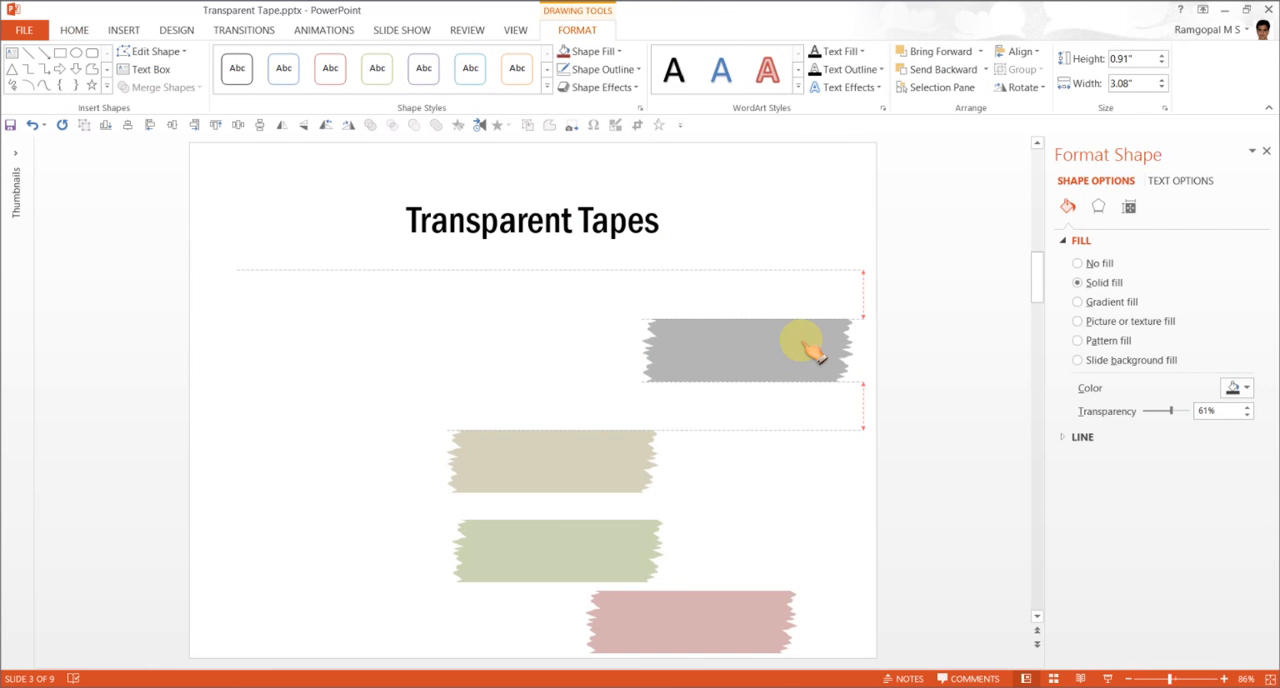
drag(550, 460, 752, 444)
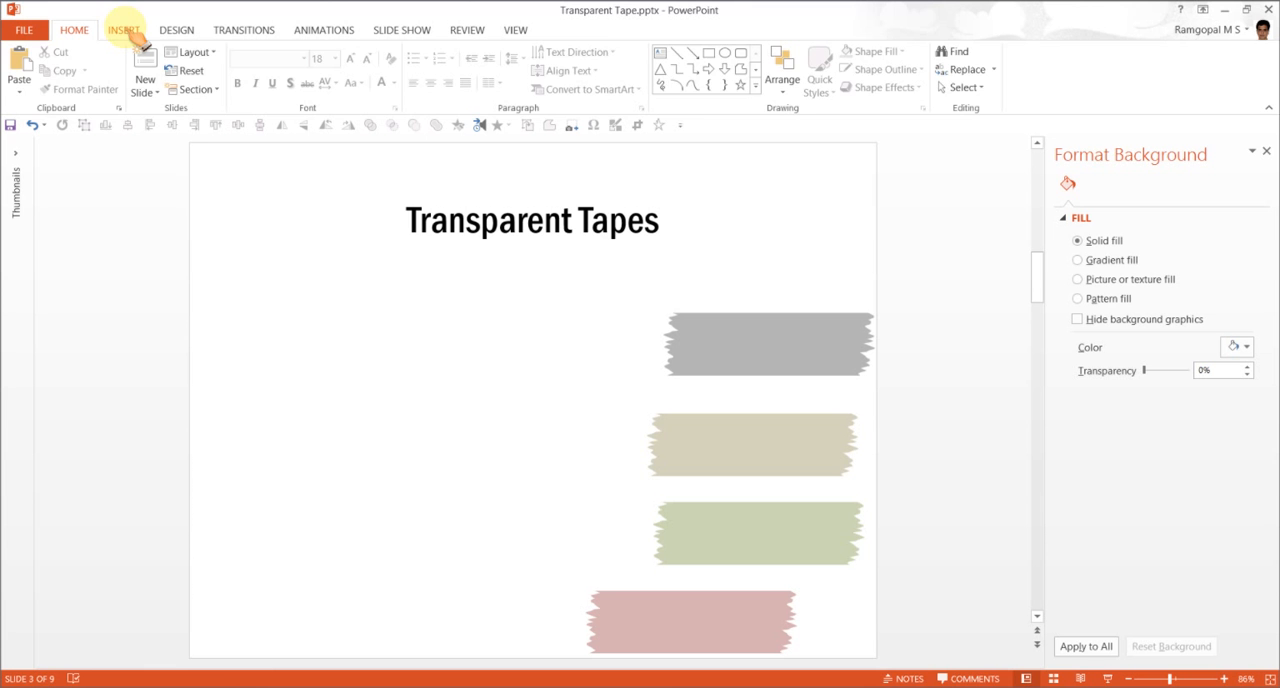
Step: Insert flower-123296_1920.jpg and shrink the lily photo to sit on the left
click(124, 30)
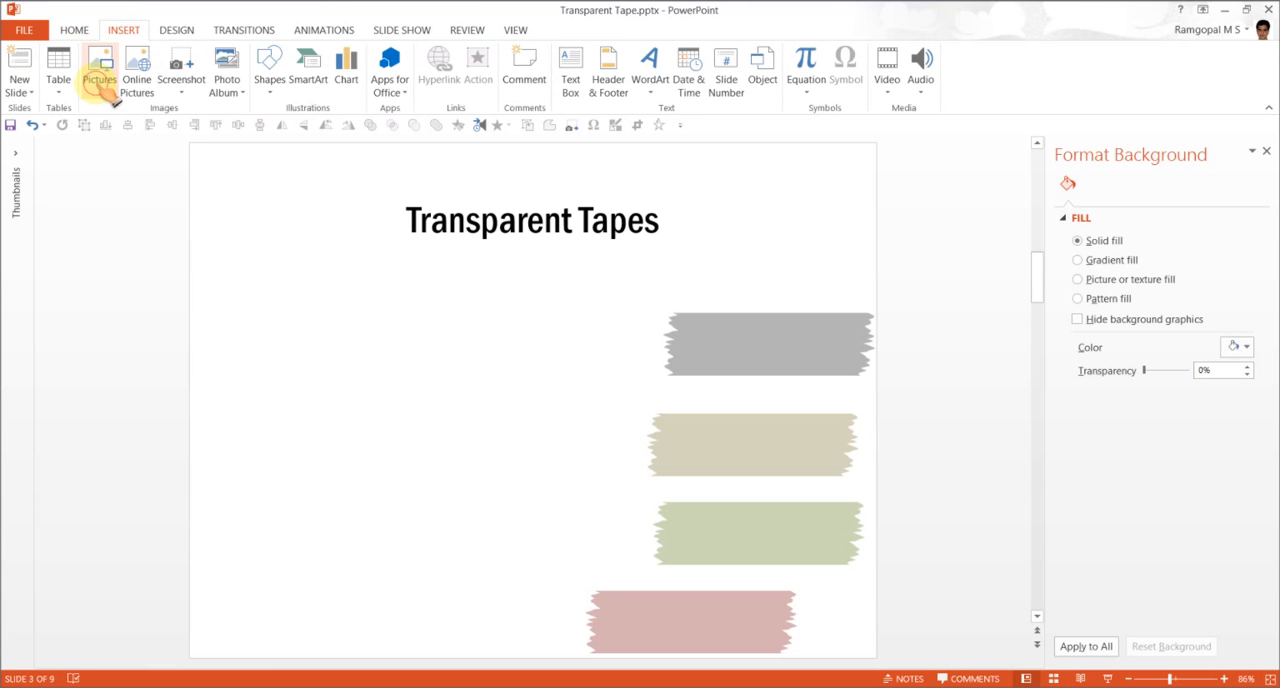
click(100, 70)
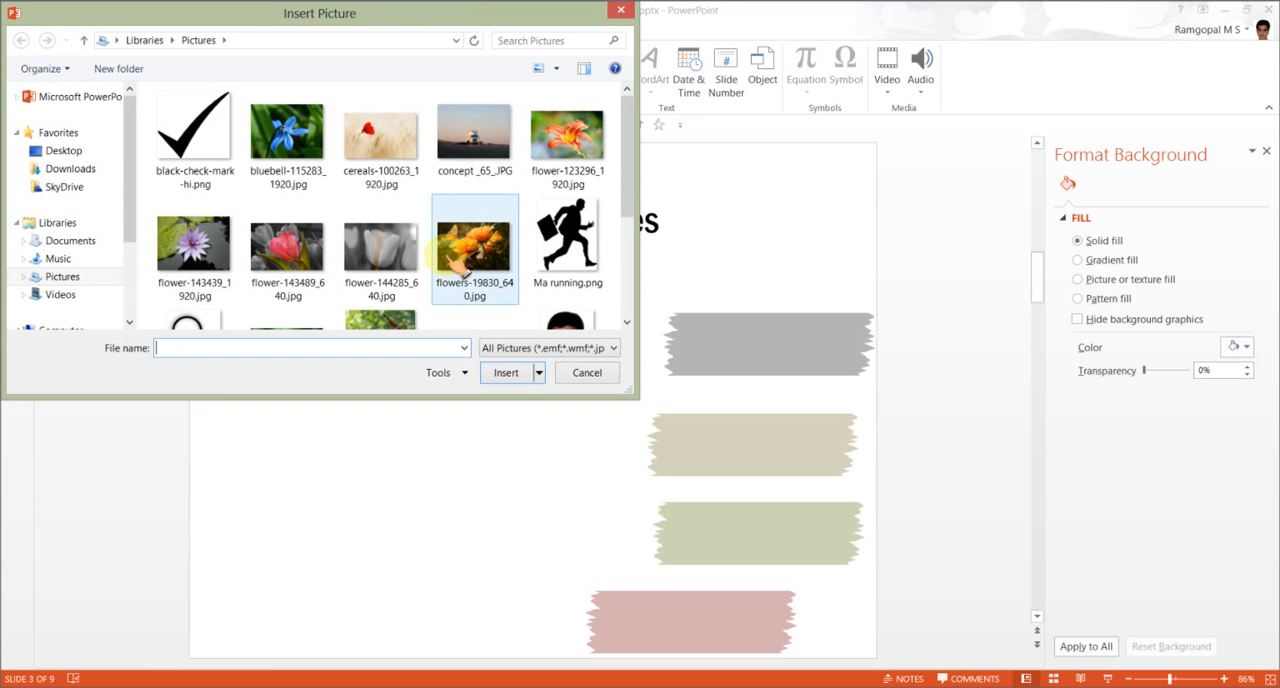
click(568, 136)
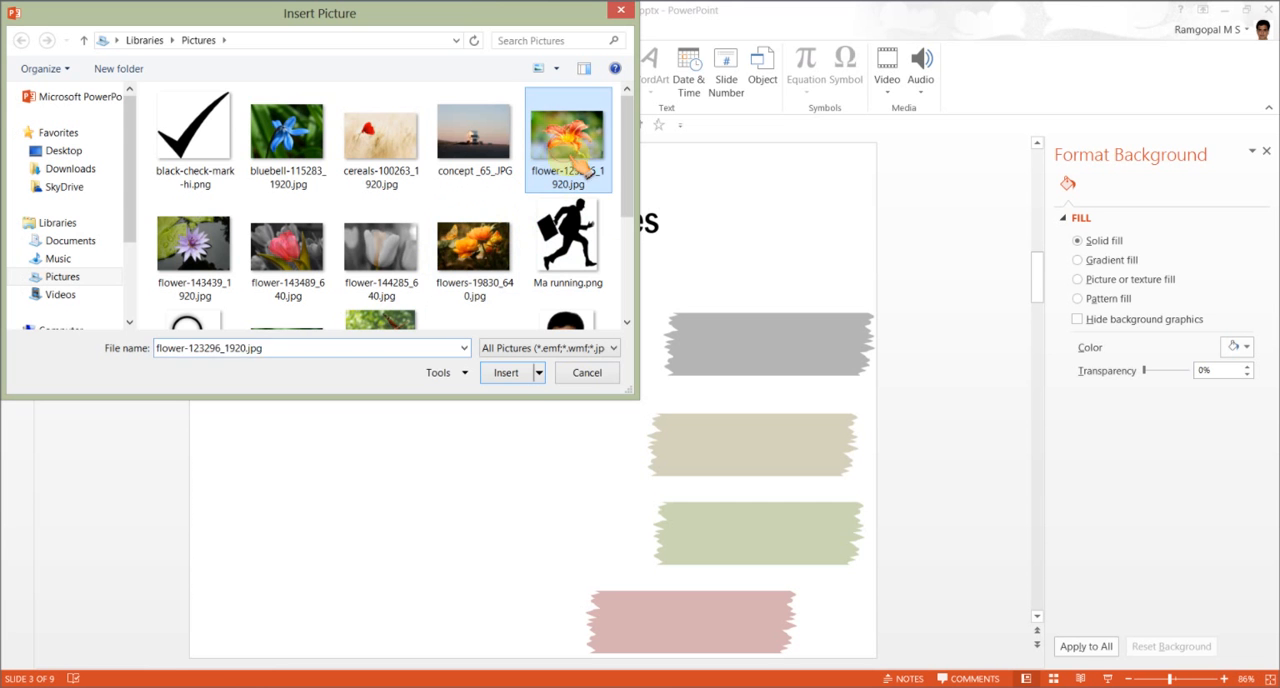
click(506, 372)
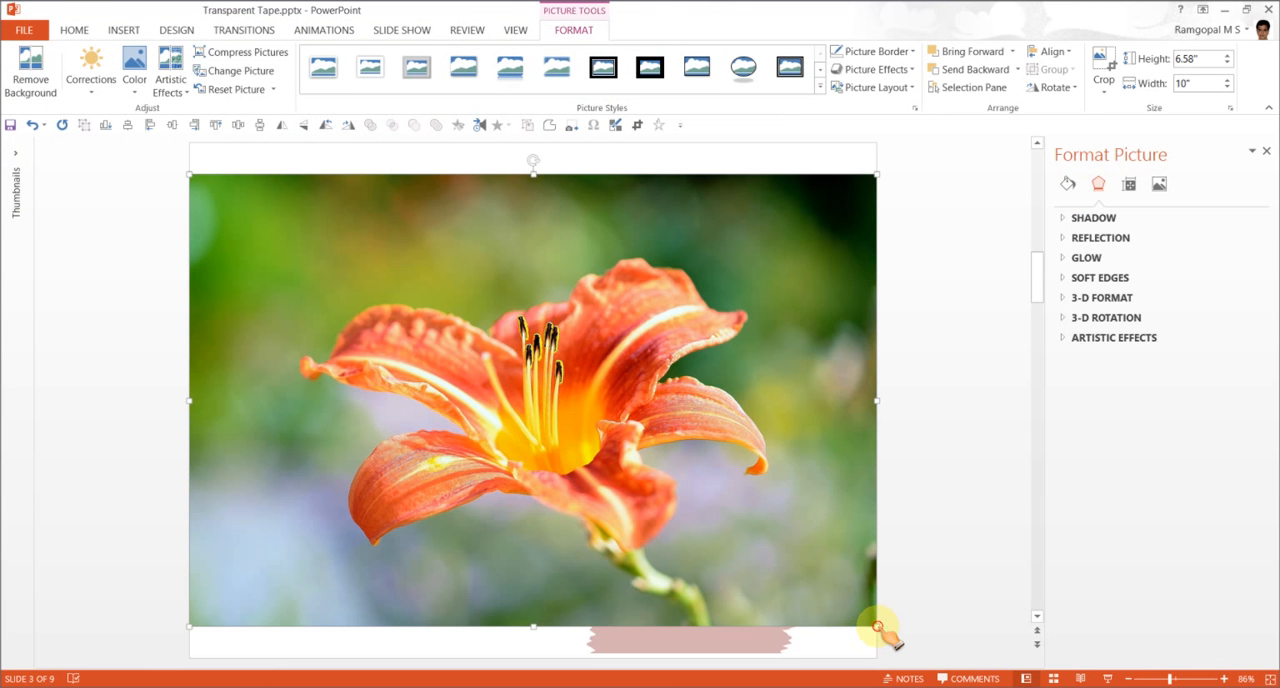
drag(878, 628, 516, 472)
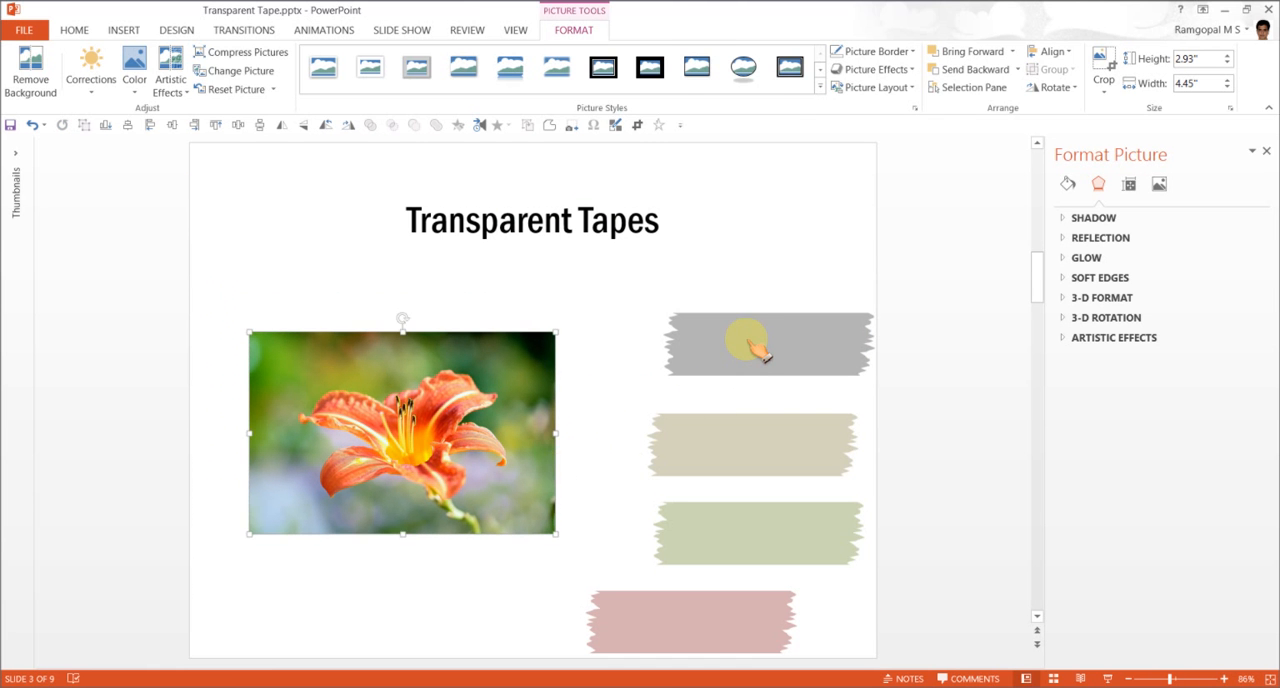
Step: Tilt the grey and beige tapes and place them on the photo's top-left and top-right corners
click(768, 344)
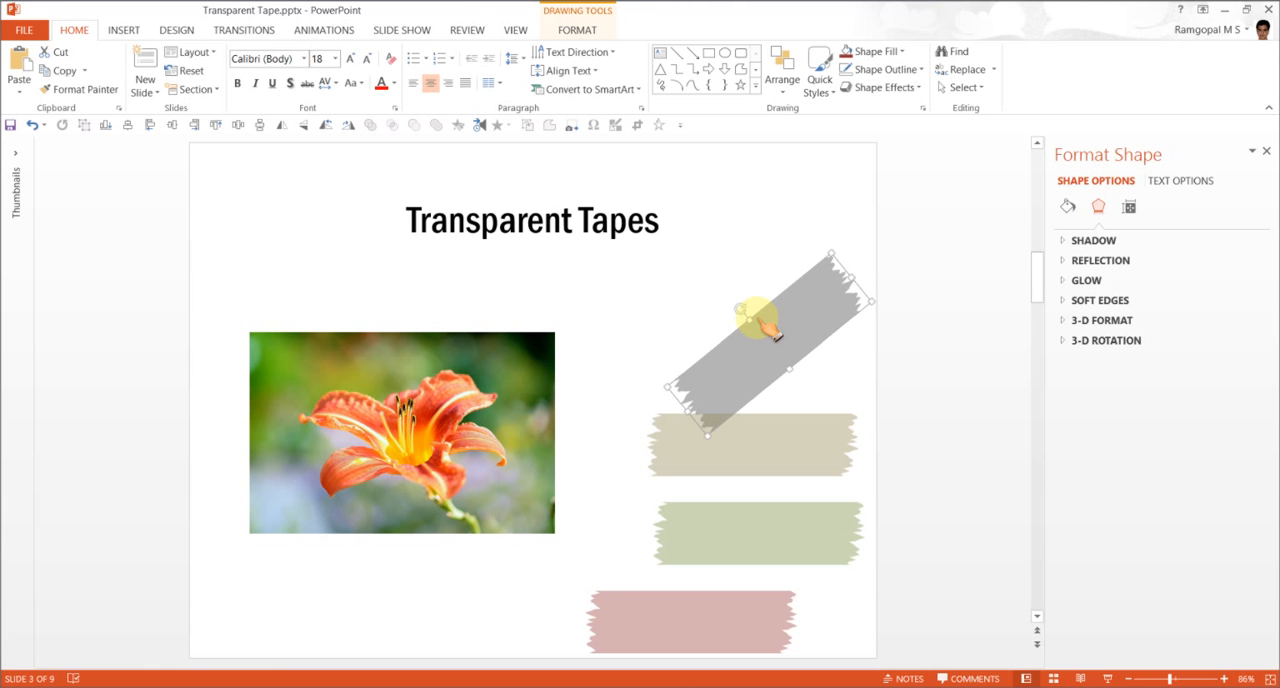
drag(760, 340, 290, 340)
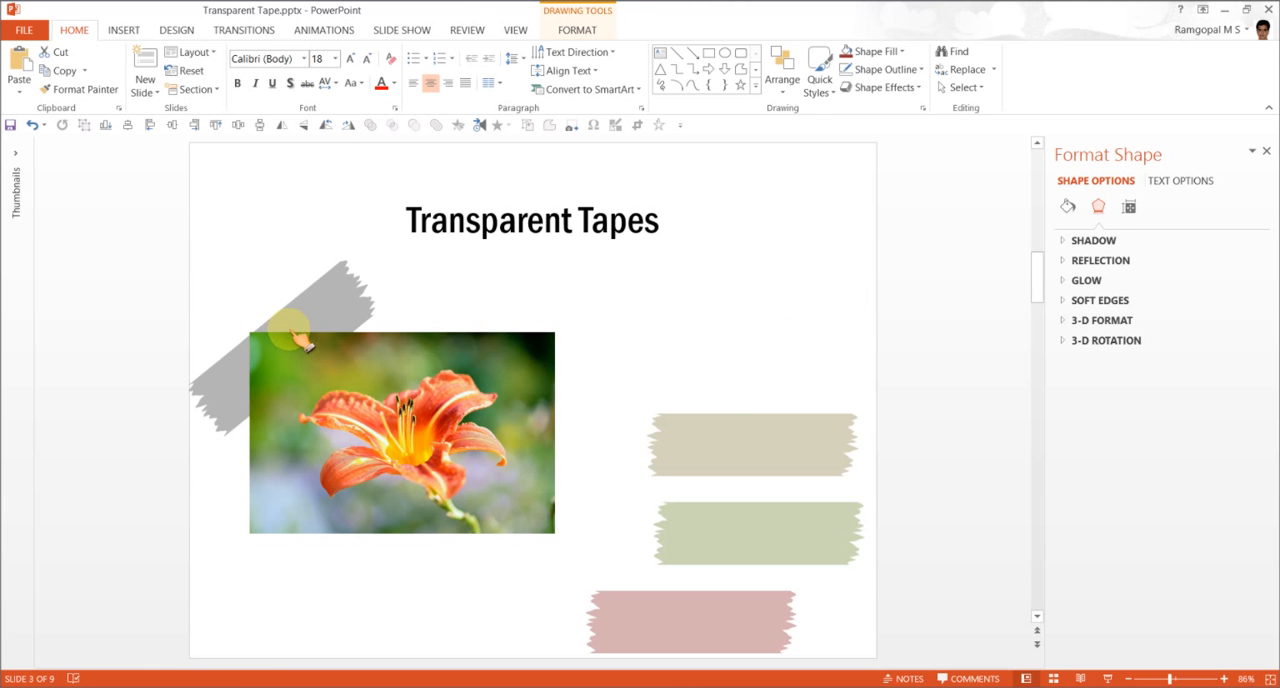
right_click(300, 372)
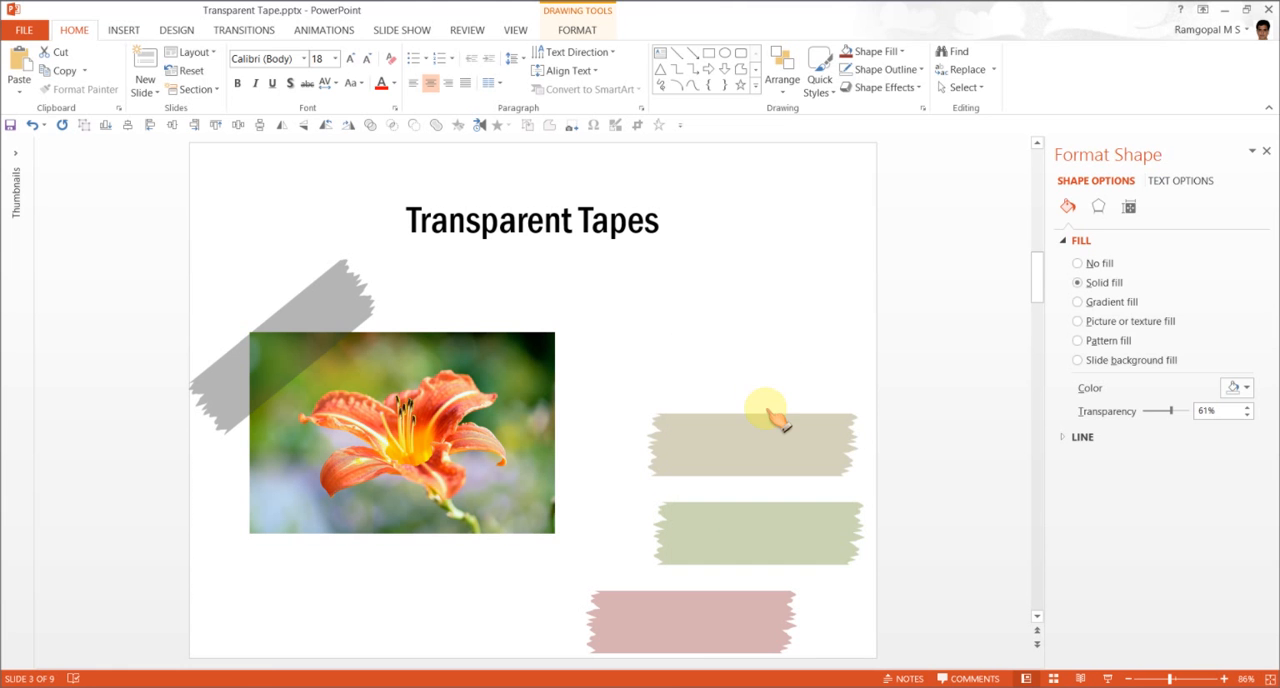
drag(764, 416, 790, 400)
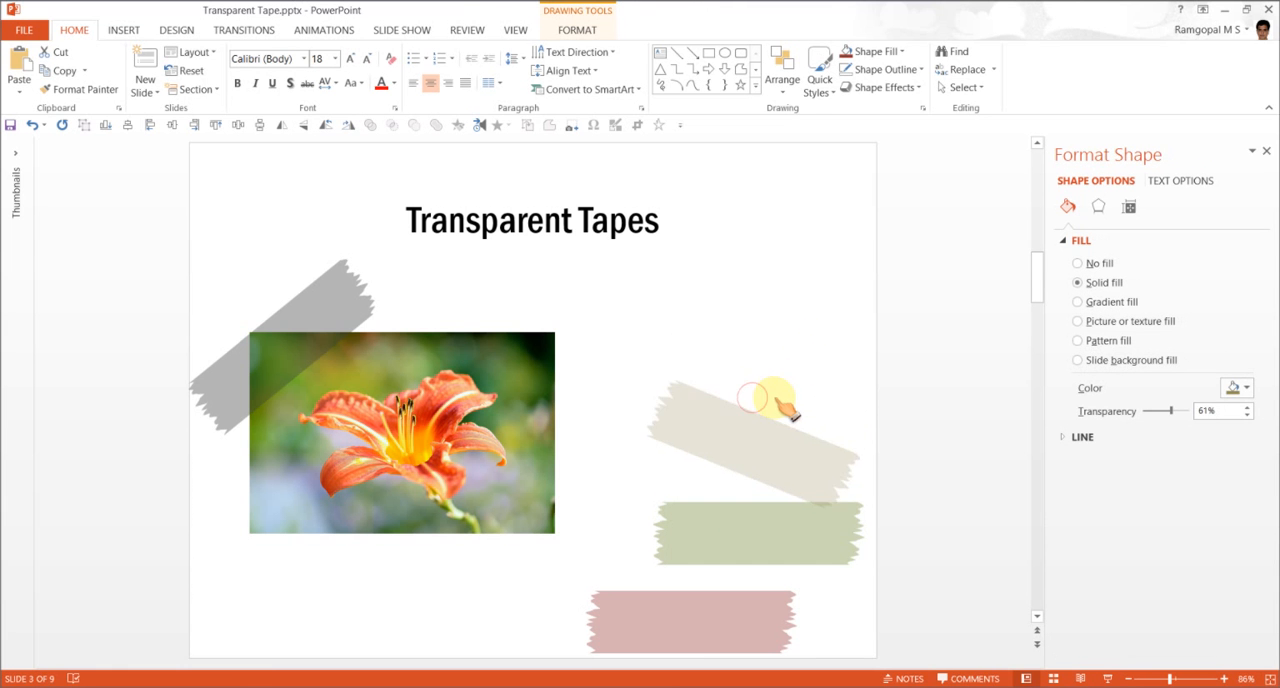
drag(784, 406, 600, 406)
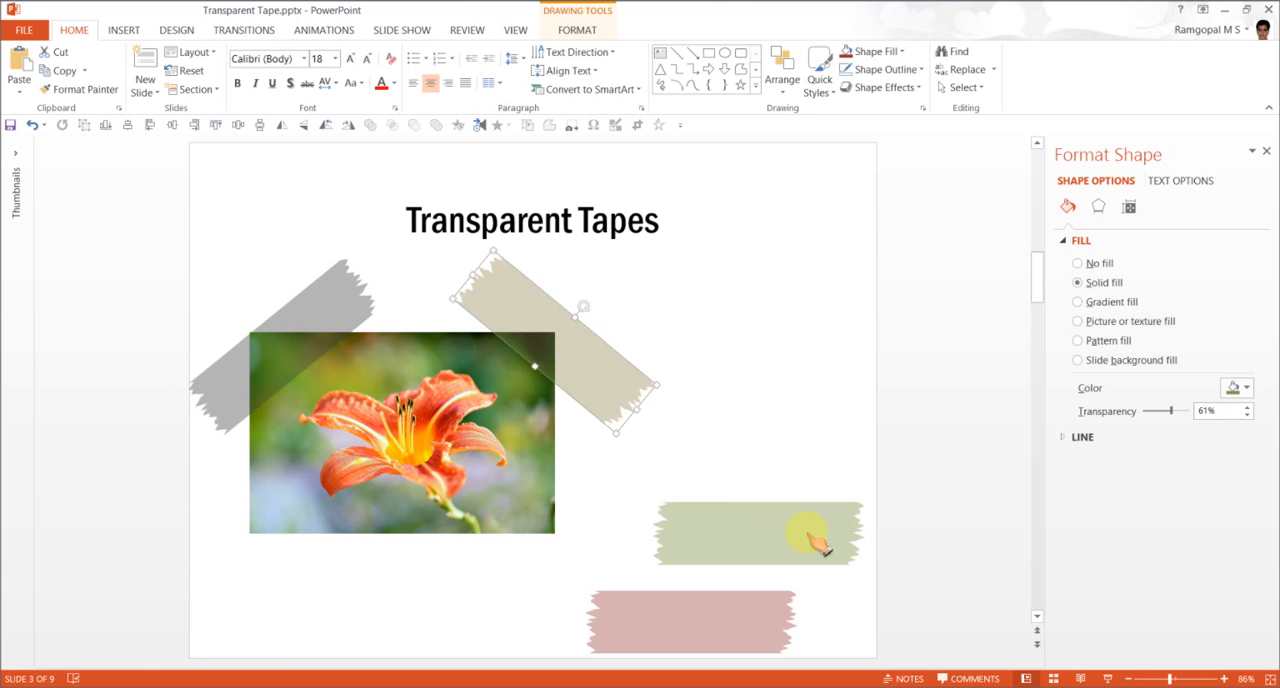
Step: Tilt the green tape onto the photo's bottom-right corner and deselect to view the result
drag(758, 532, 756, 500)
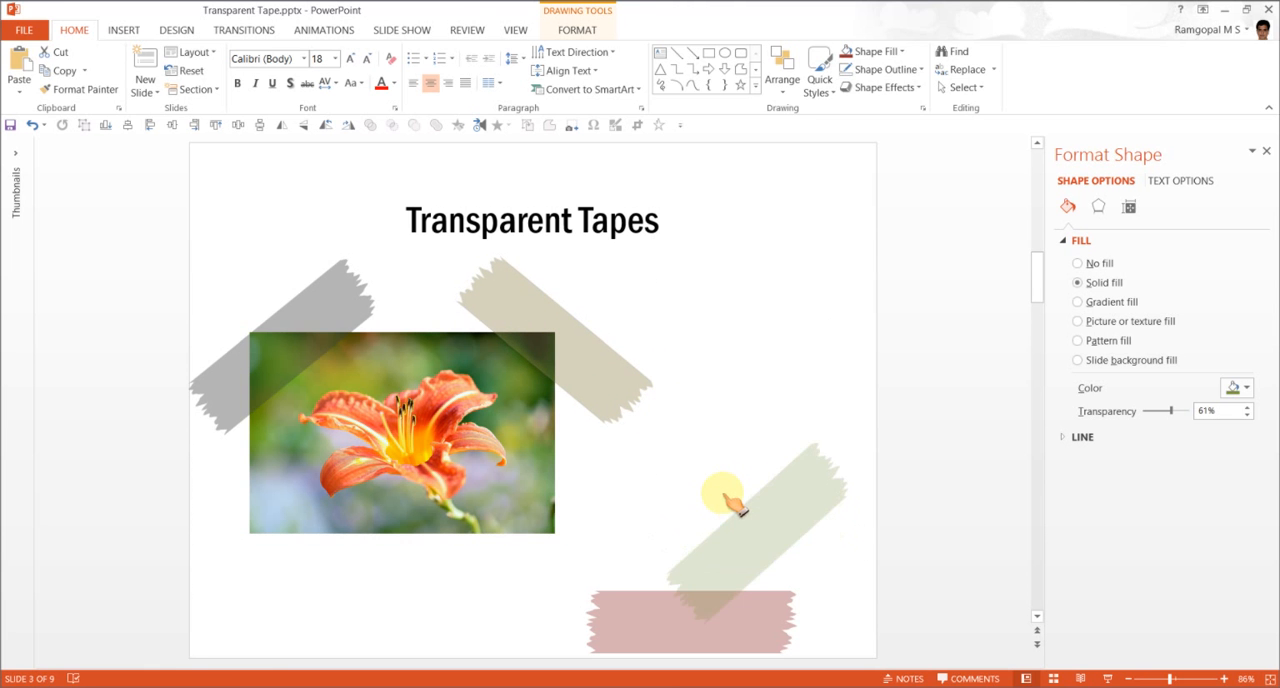
drag(736, 500, 580, 524)
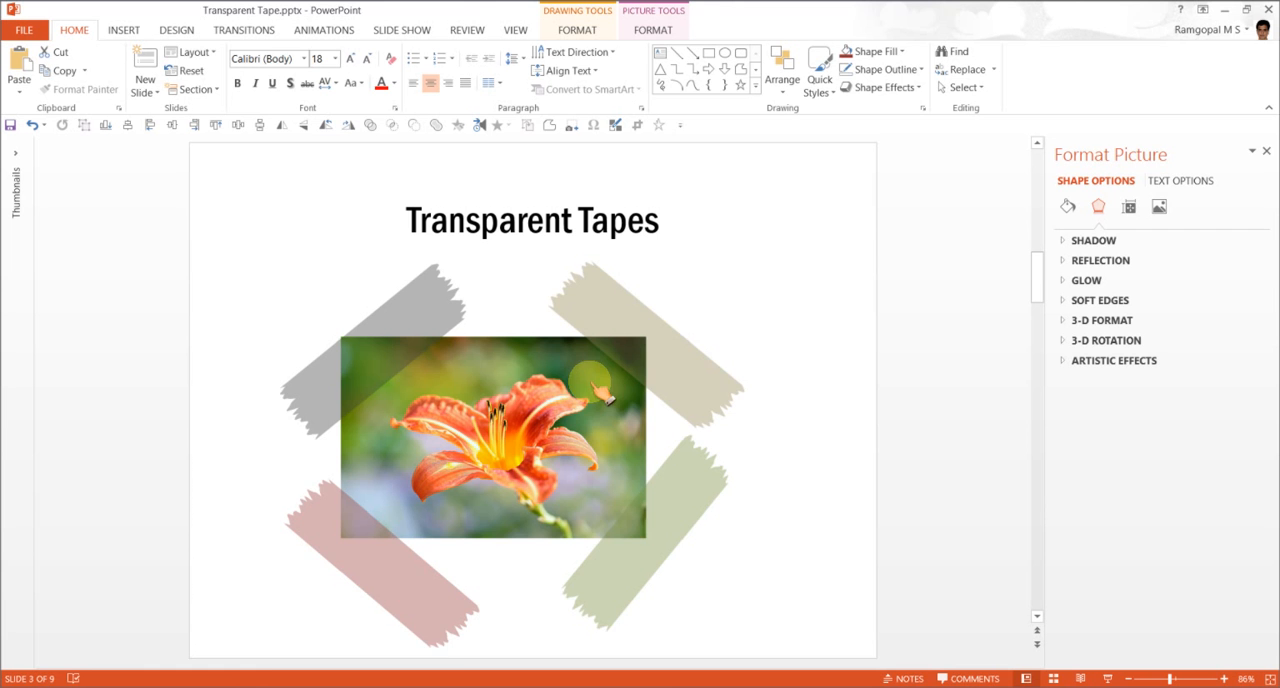
click(492, 436)
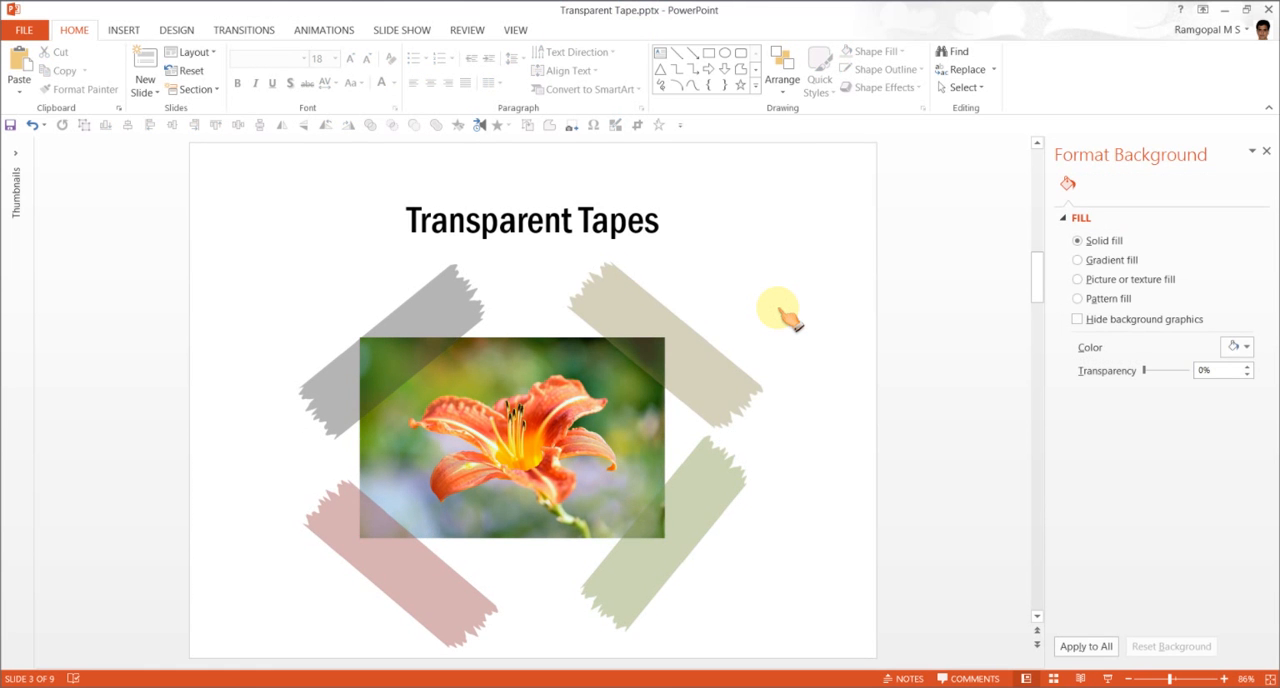
mouse_move(696, 444)
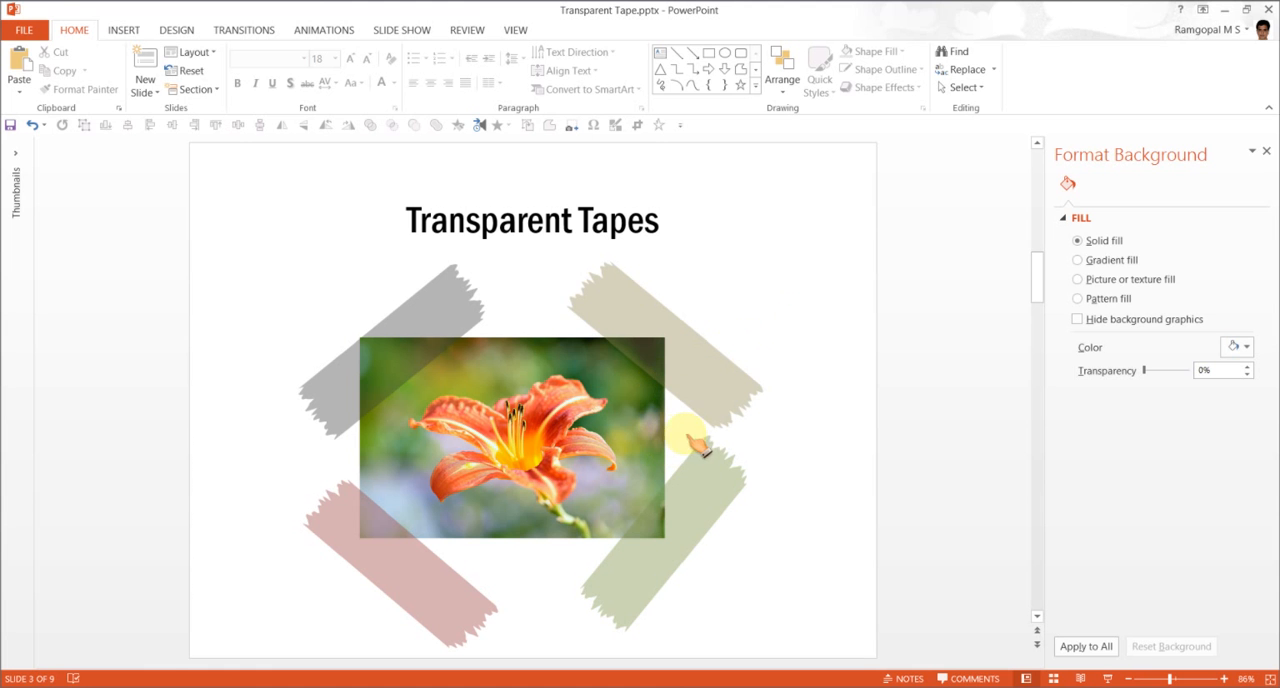
mouse_move(670, 436)
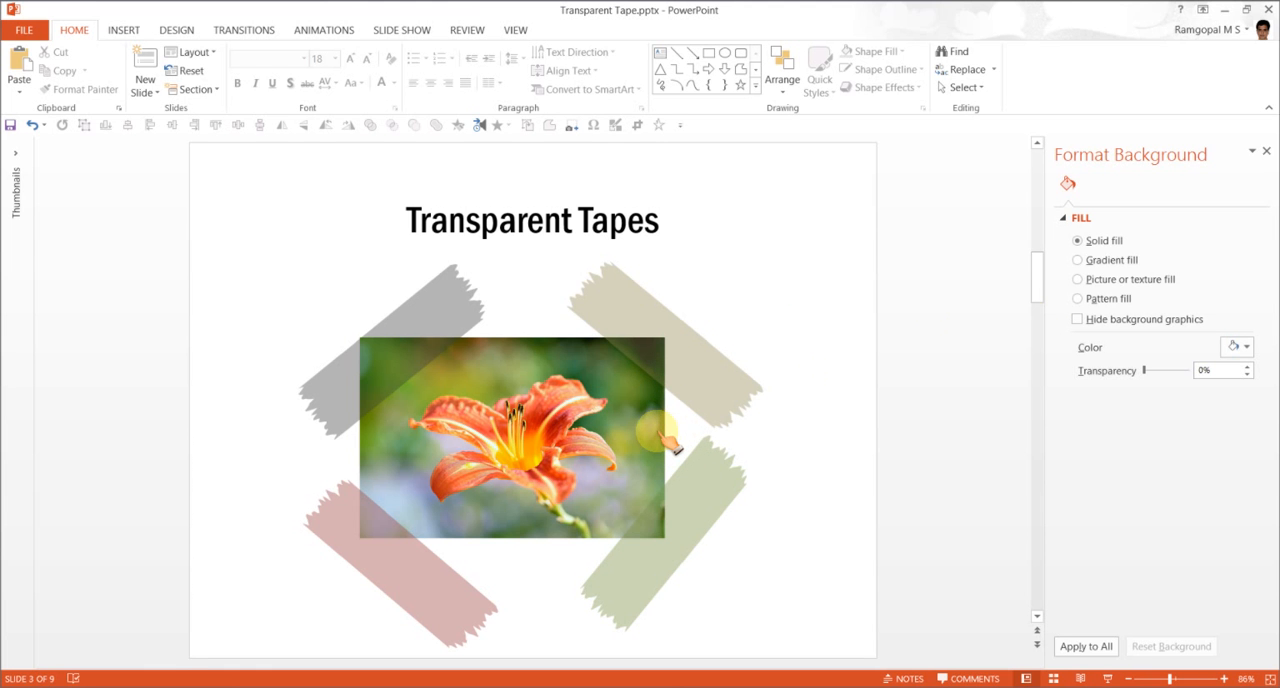
mouse_move(930, 324)
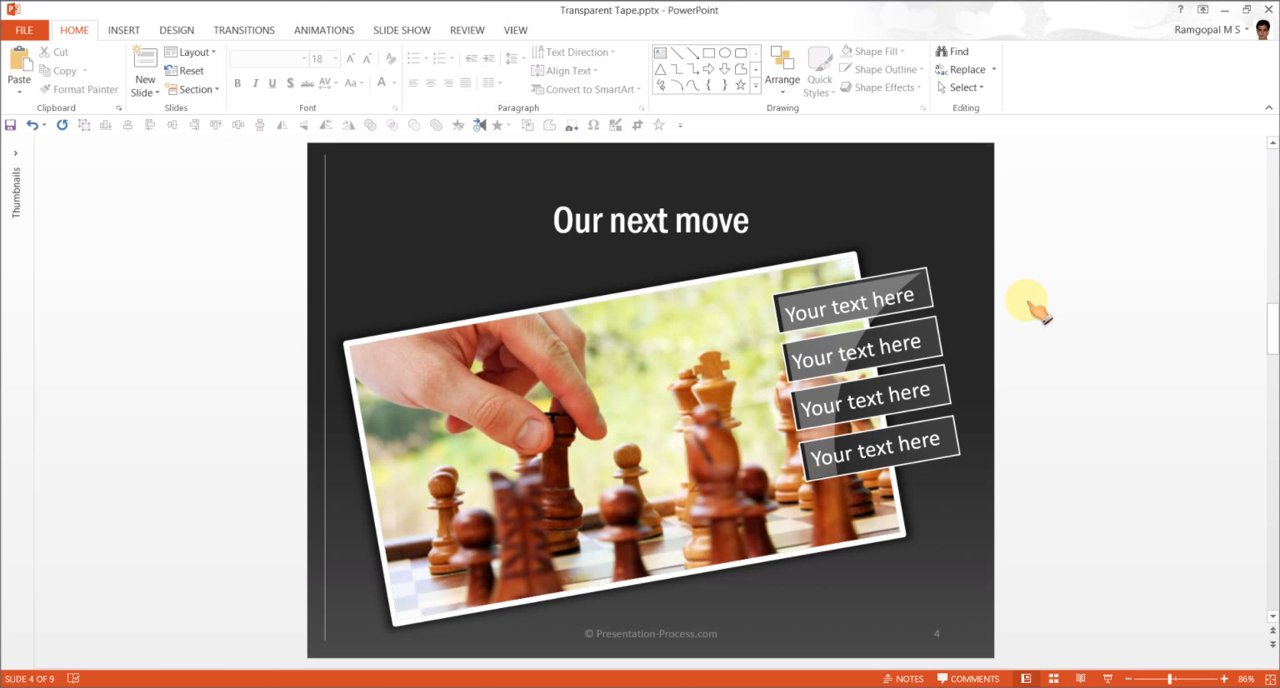
mouse_move(1108, 676)
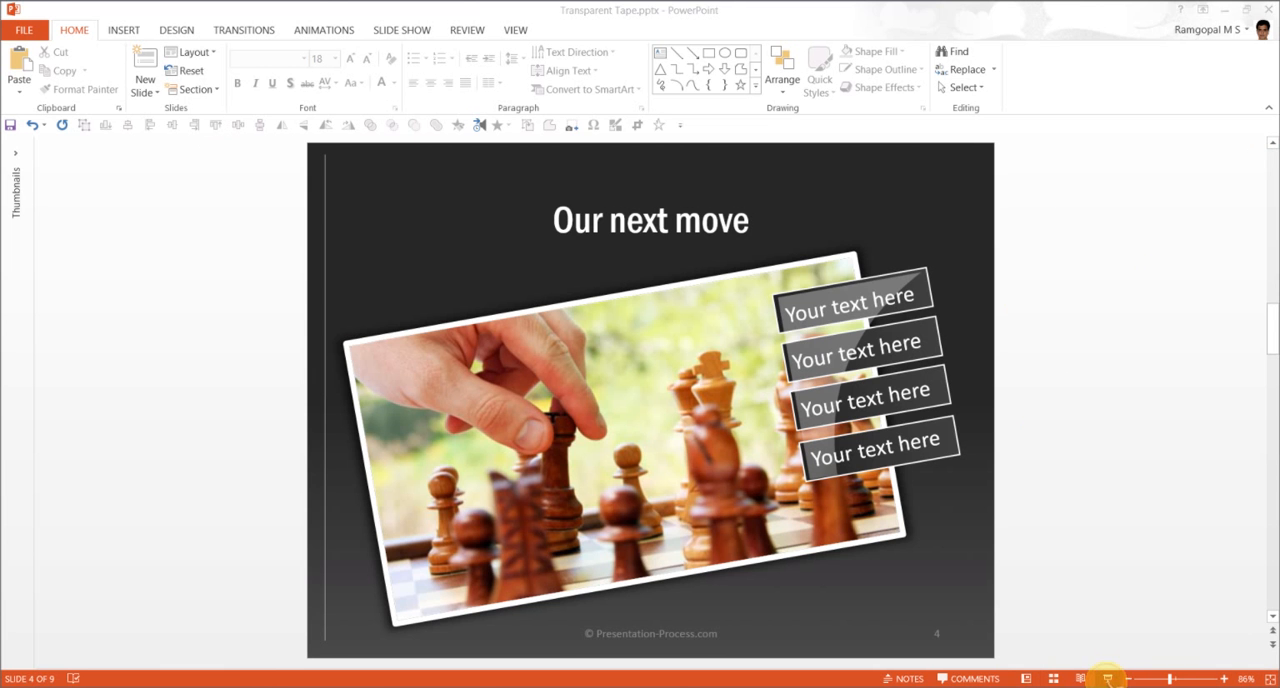